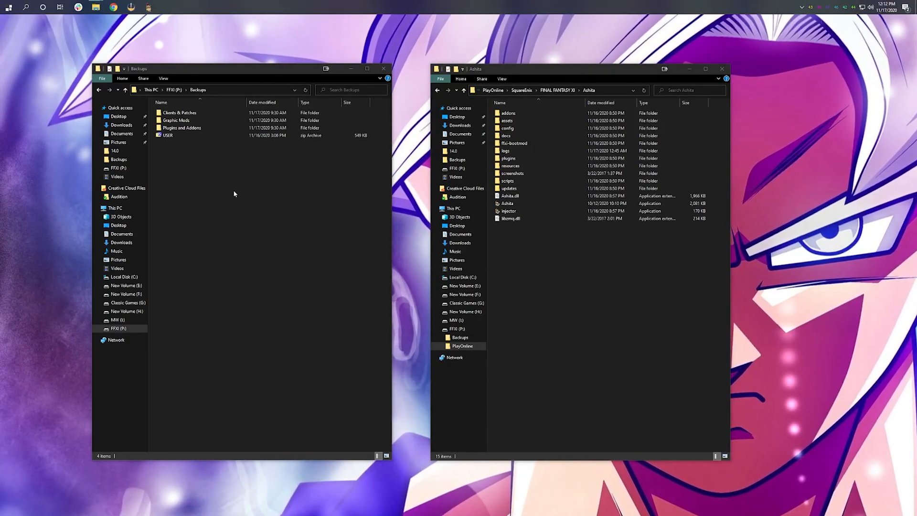
Open the Graphic Mods backup folder and select the XI-View-master archive.
click(182, 128)
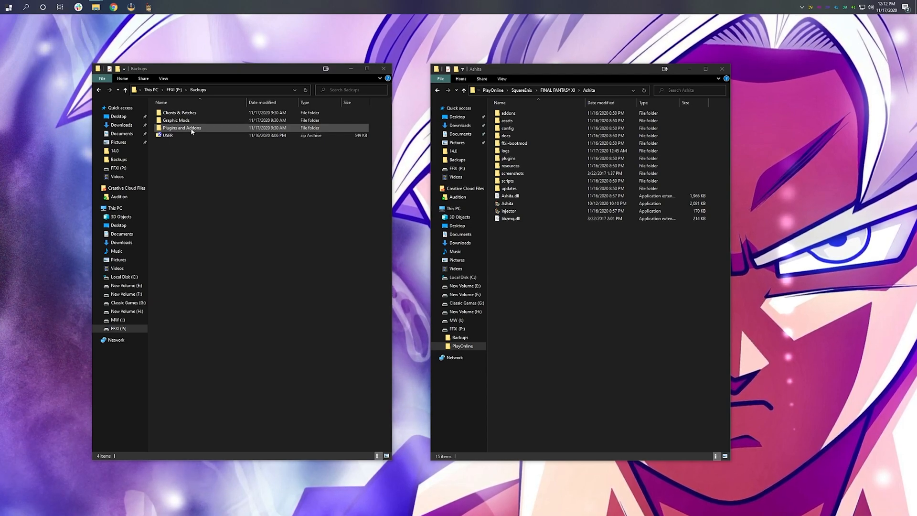
double_click(177, 120)
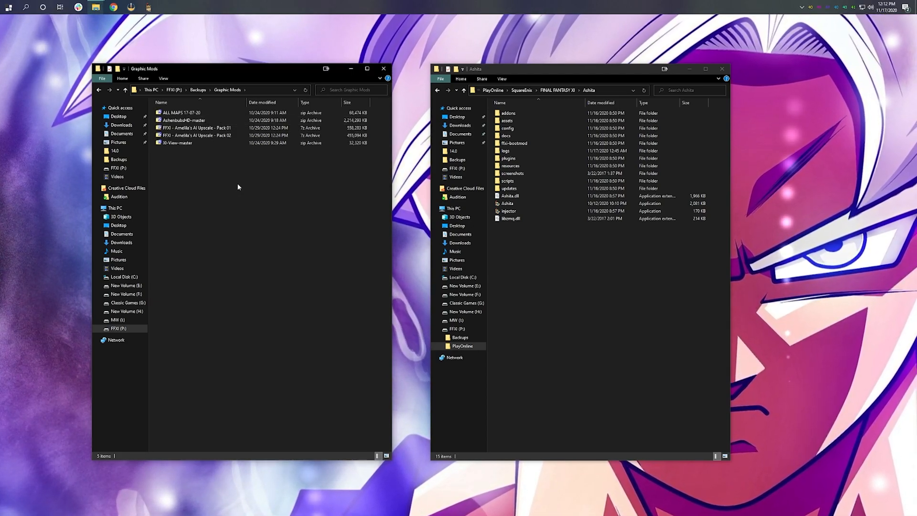
click(175, 143)
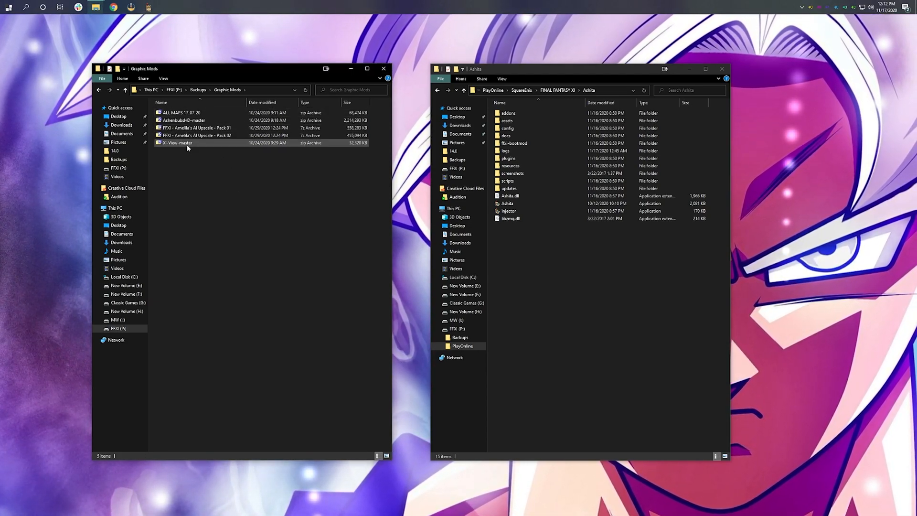
mouse_move(176, 143)
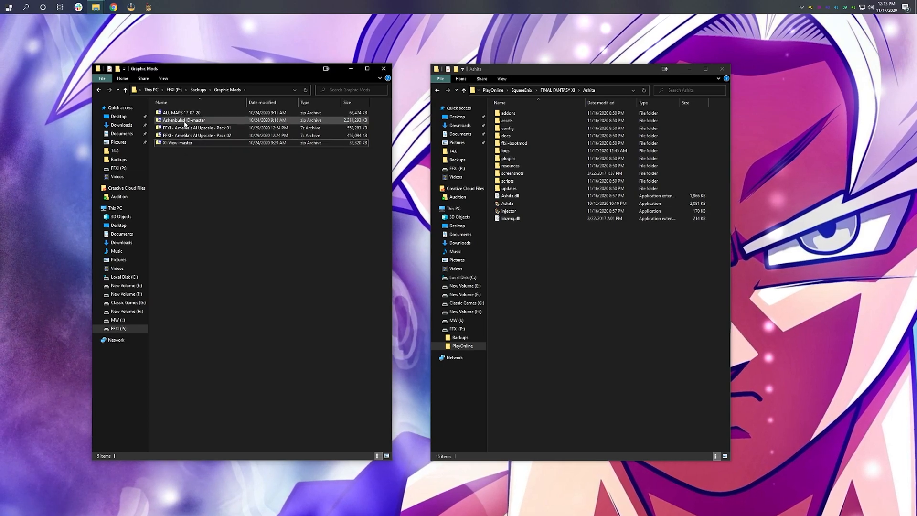
Extract the ALL MAPS and AshenbubsHD-master archives into their own folders with 7-Zip.
right_click(181, 112)
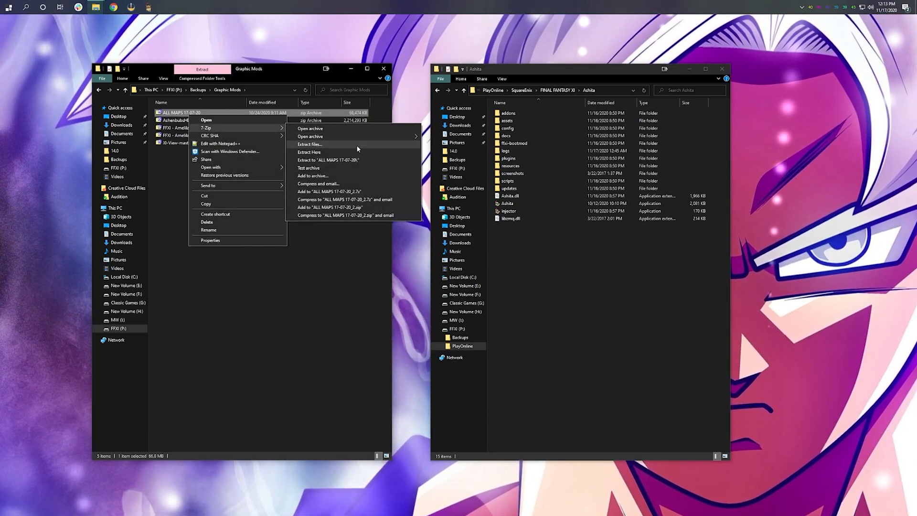
click(309, 144)
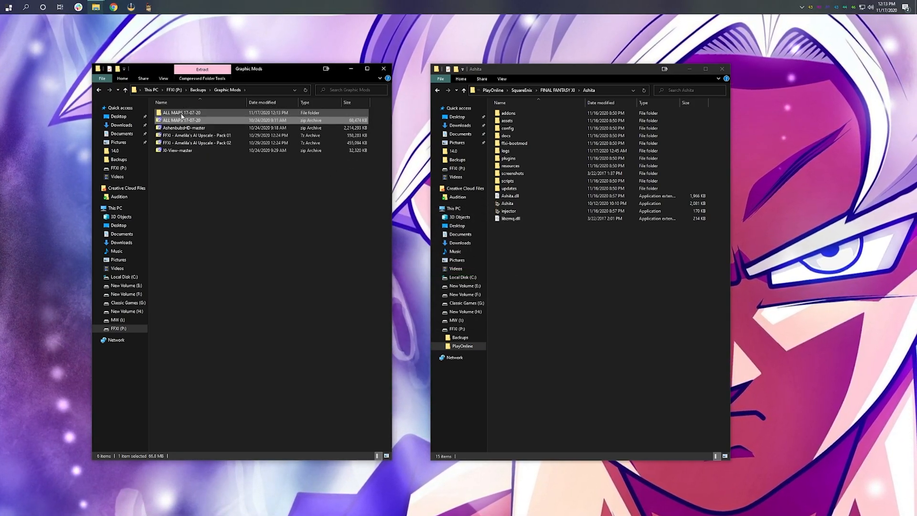
right_click(183, 128)
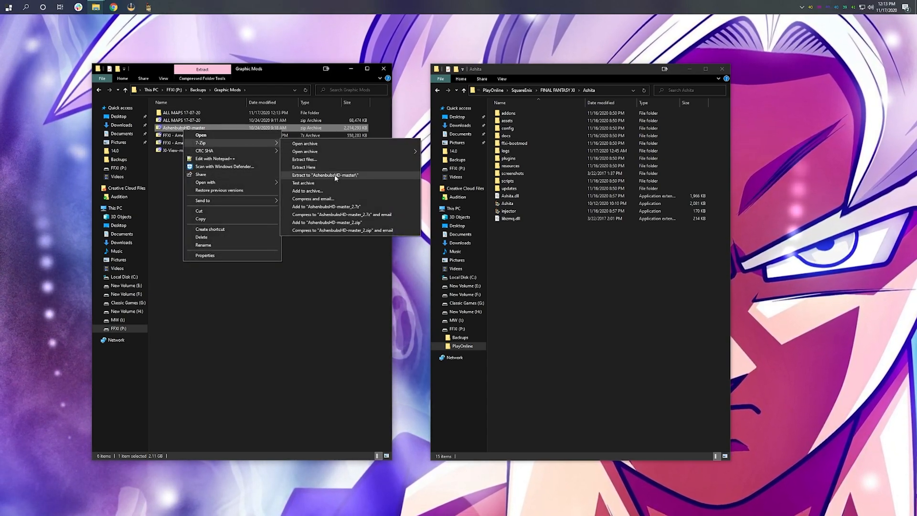
click(324, 175)
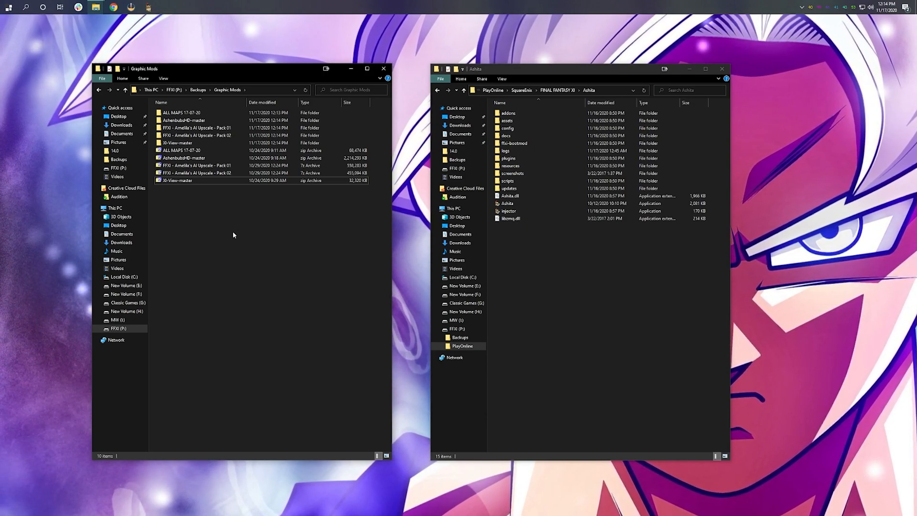
Create a new DATs folder inside Ashita's plugins folder.
click(527, 189)
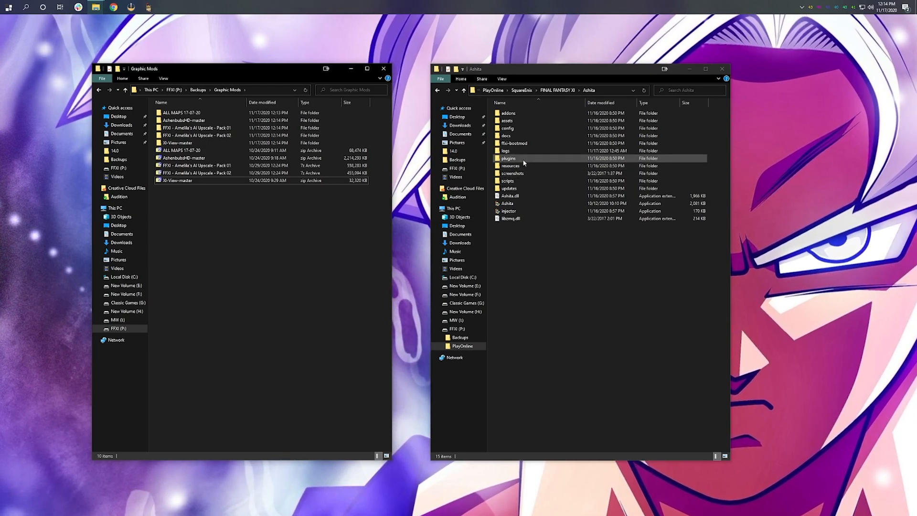
double_click(508, 158)
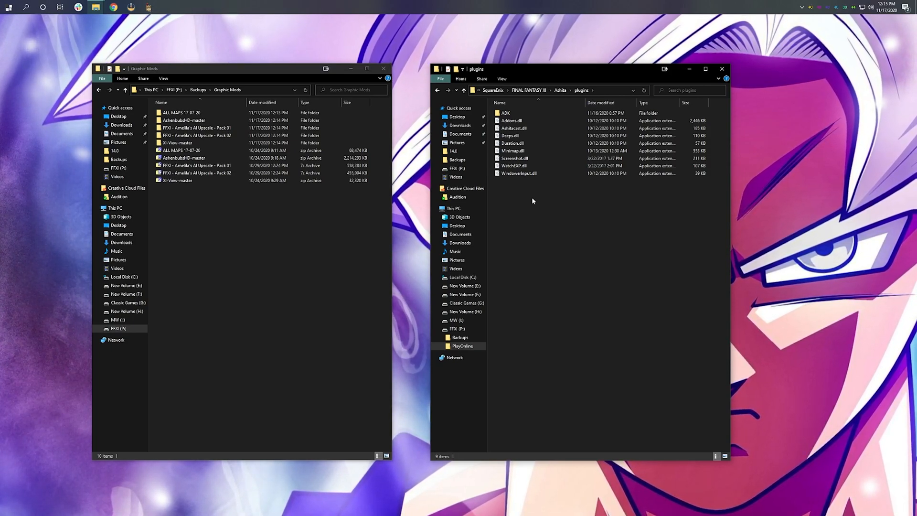
right_click(532, 200)
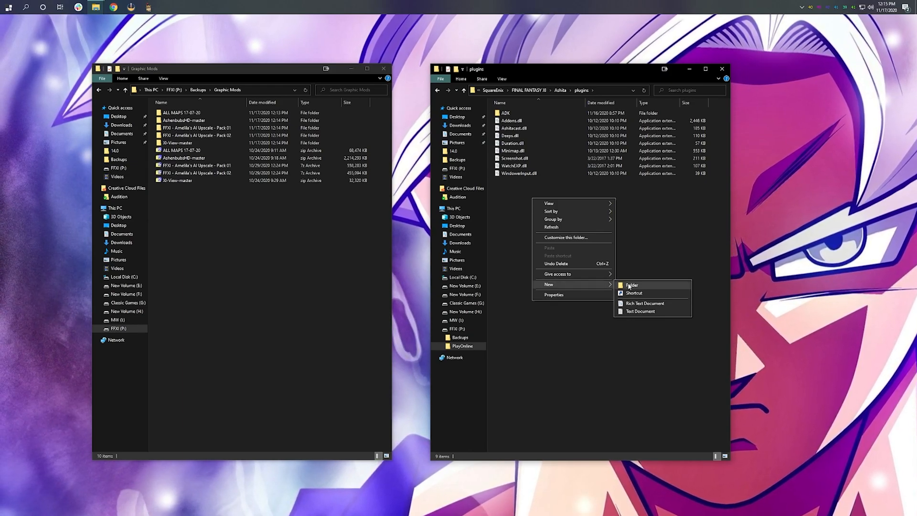
click(633, 285)
text(DATS)
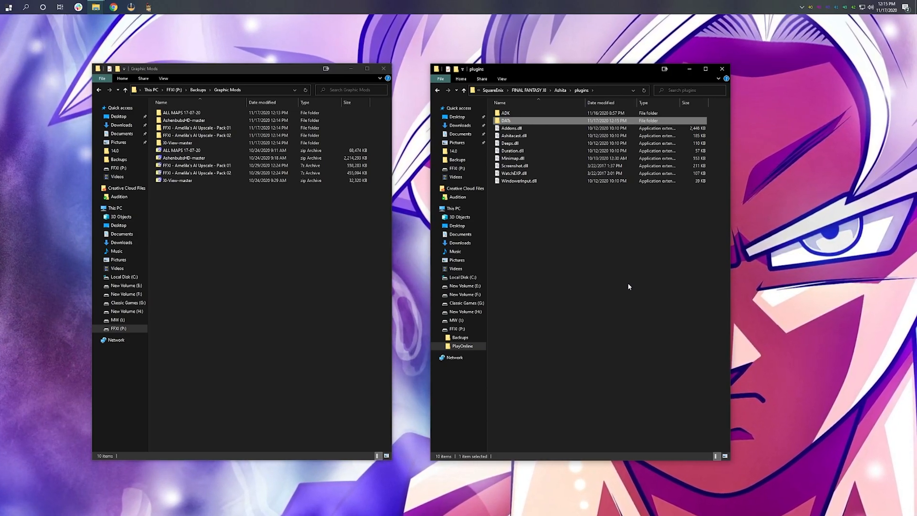
Create a subfolder named 'Maps' inside DATs.
double_click(507, 120)
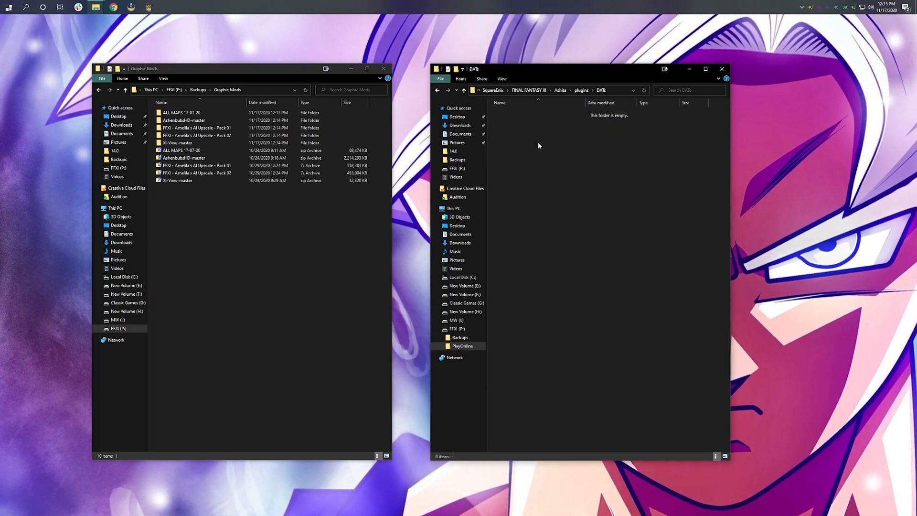
right_click(538, 146)
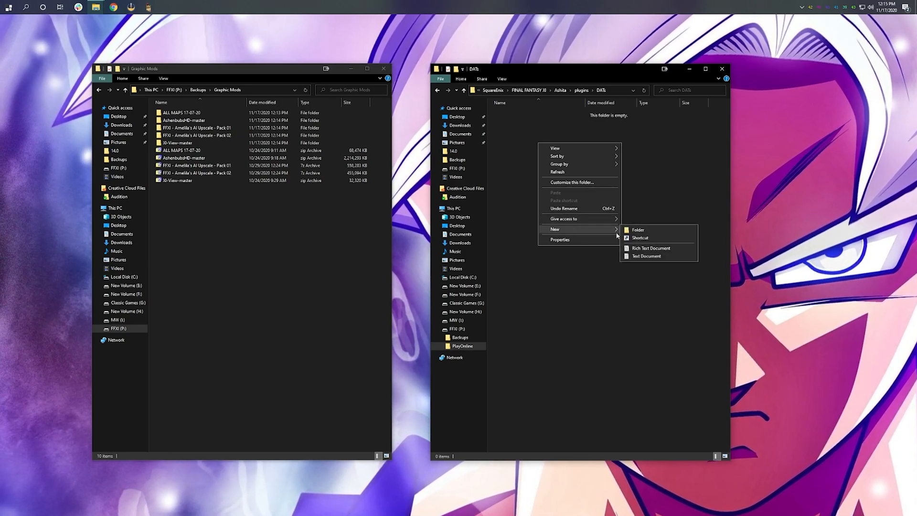
click(637, 230)
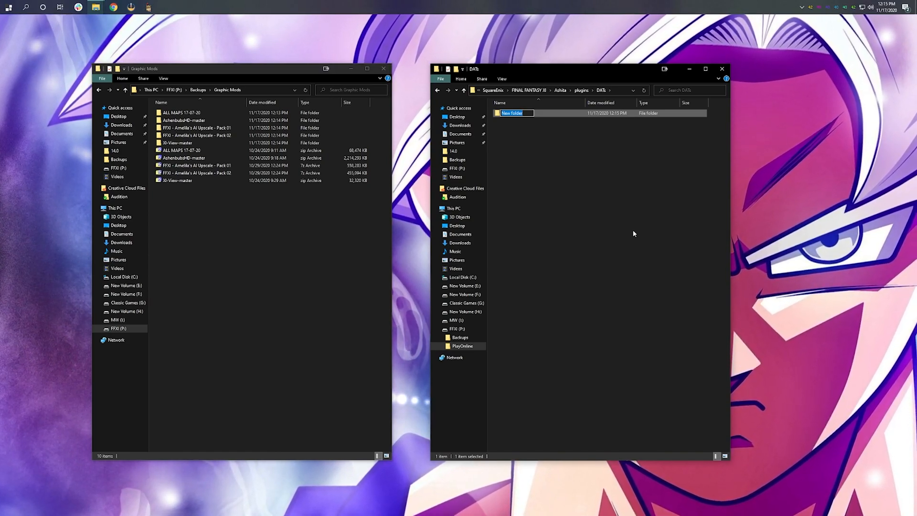
text(Maps)
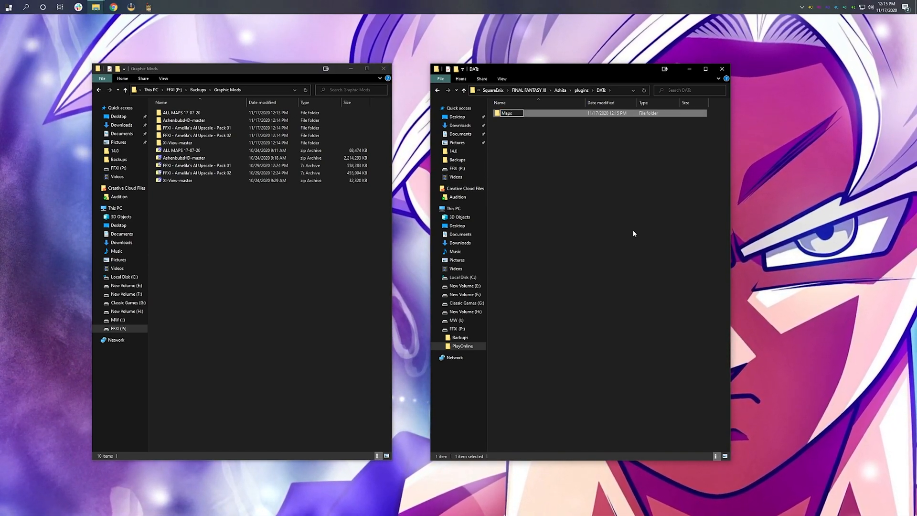
Move the ALL MAPS ROM folders into Maps and create an 'Ashenbub HD' folder in DATs.
double_click(180, 112)
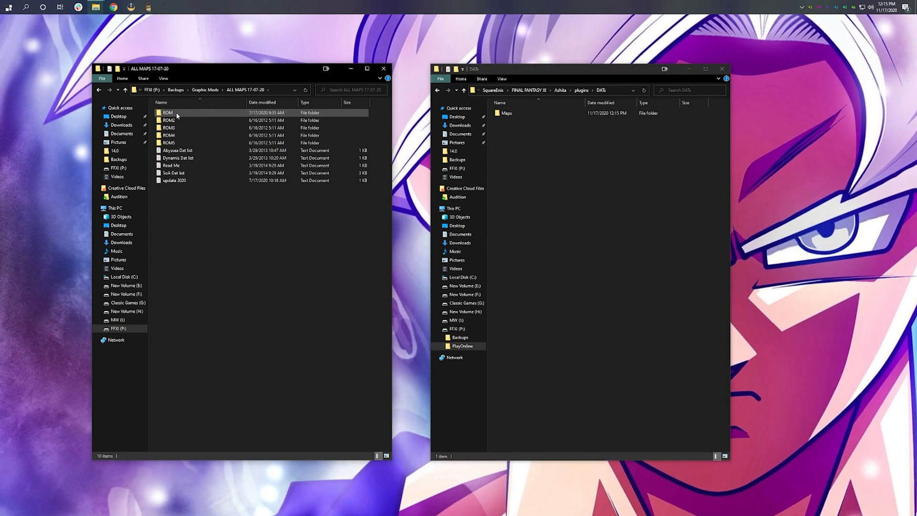
click(170, 143)
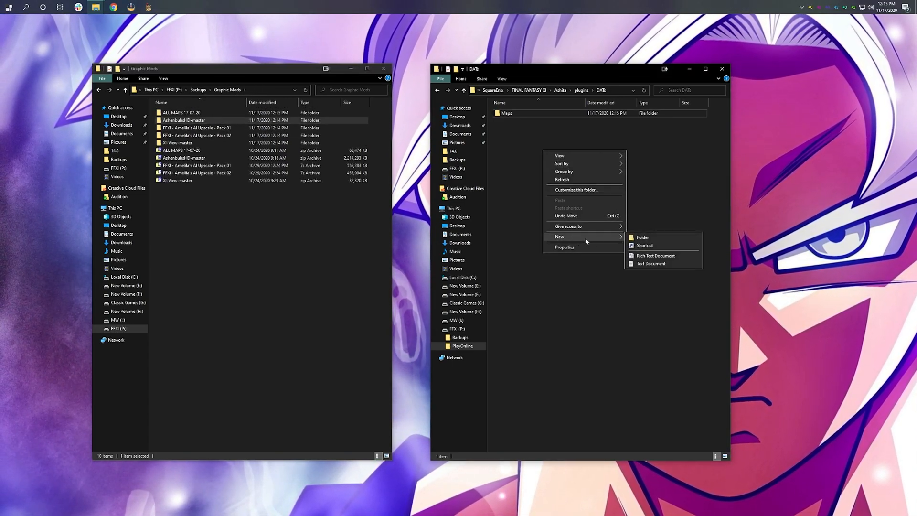
click(642, 237)
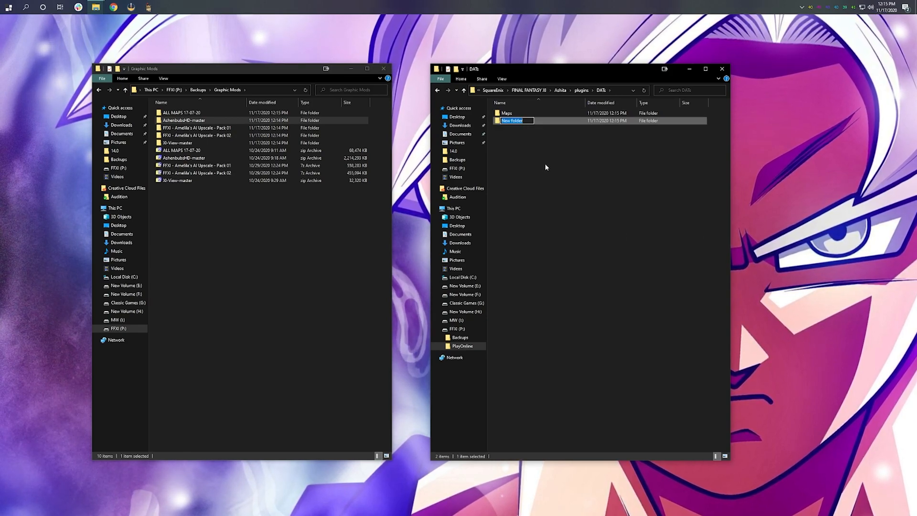
text(Ashenbub HD)
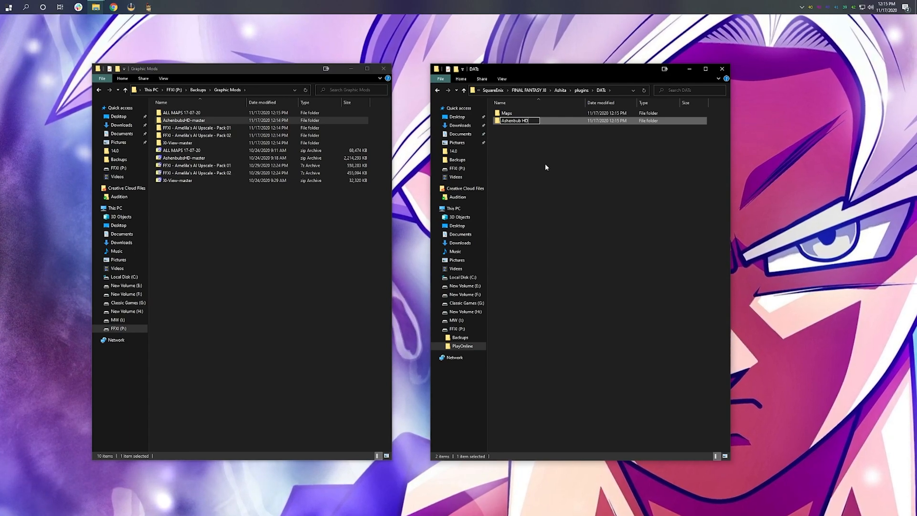
Move the AshenbubsHD-master HD files into Ashenbub HD and start another new folder.
double_click(184, 120)
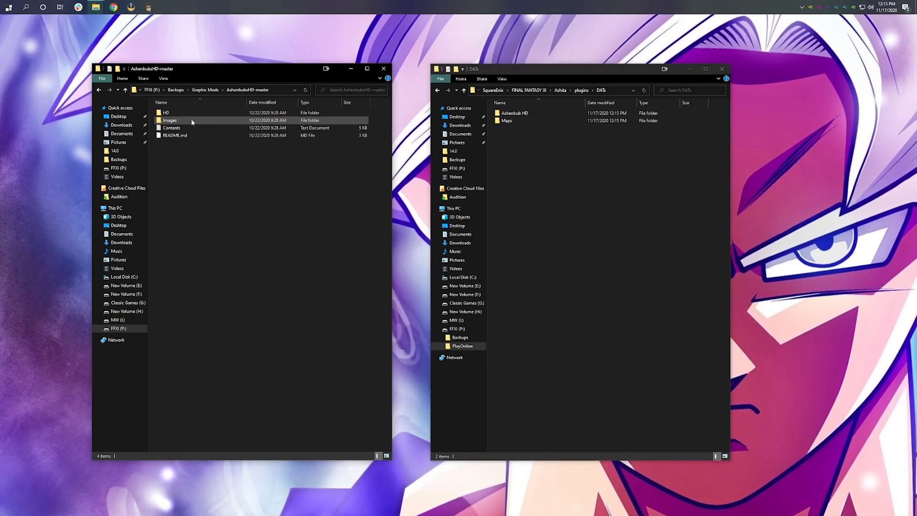
double_click(167, 113)
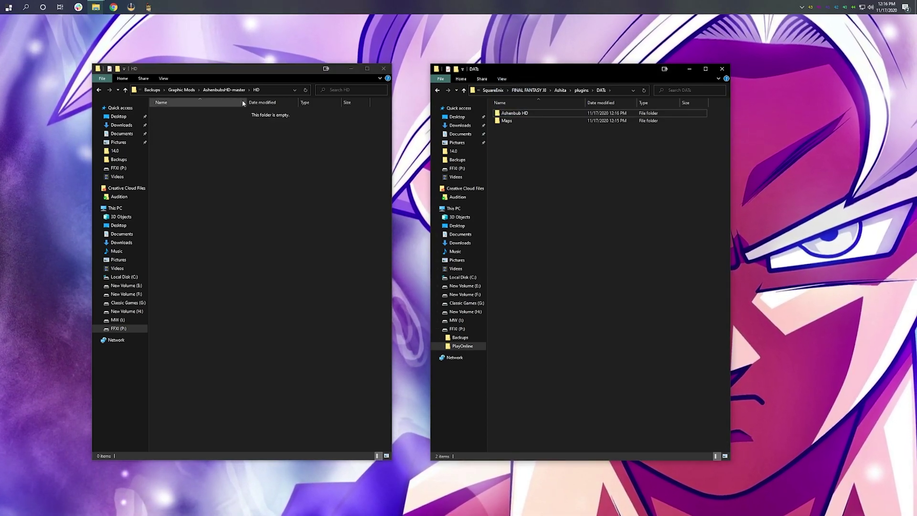
click(181, 89)
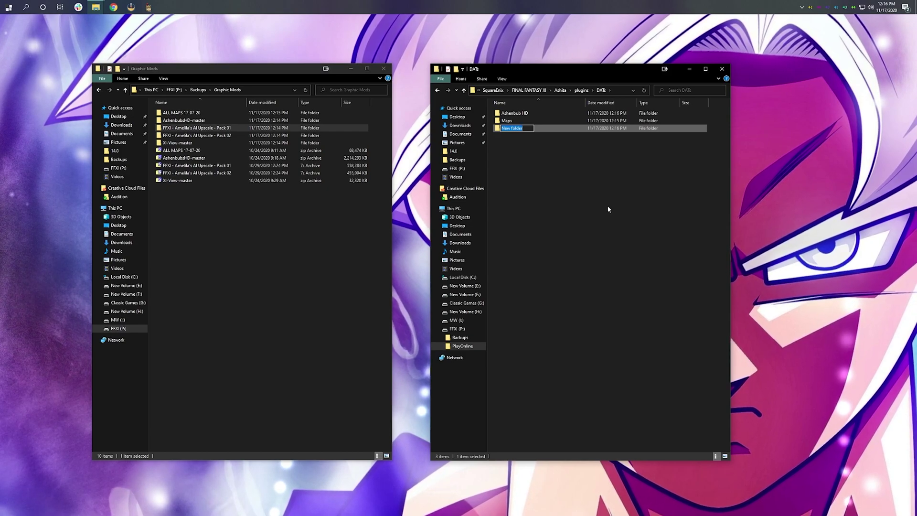
Name the new folder 'Amelila AI Upscale 1' and rename the duplicated upscale folder.
text(Amelila)
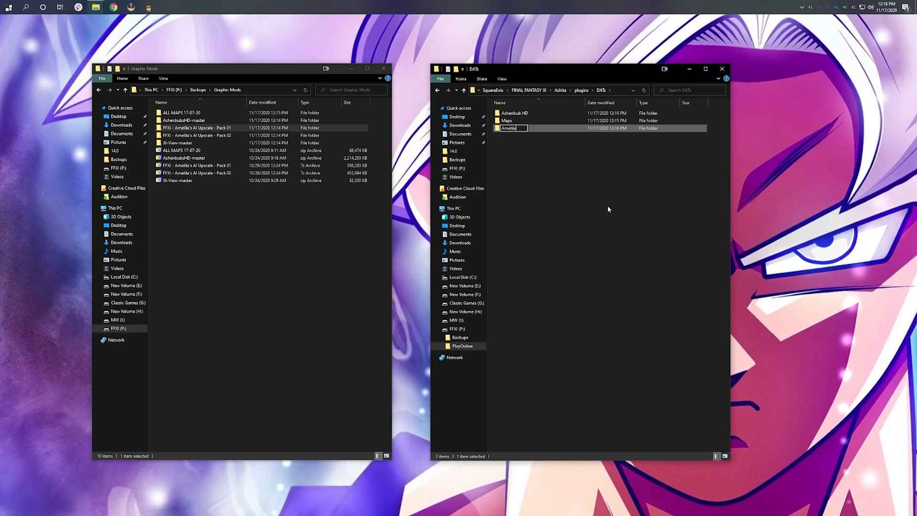
text(Amelila AI Upscale 1)
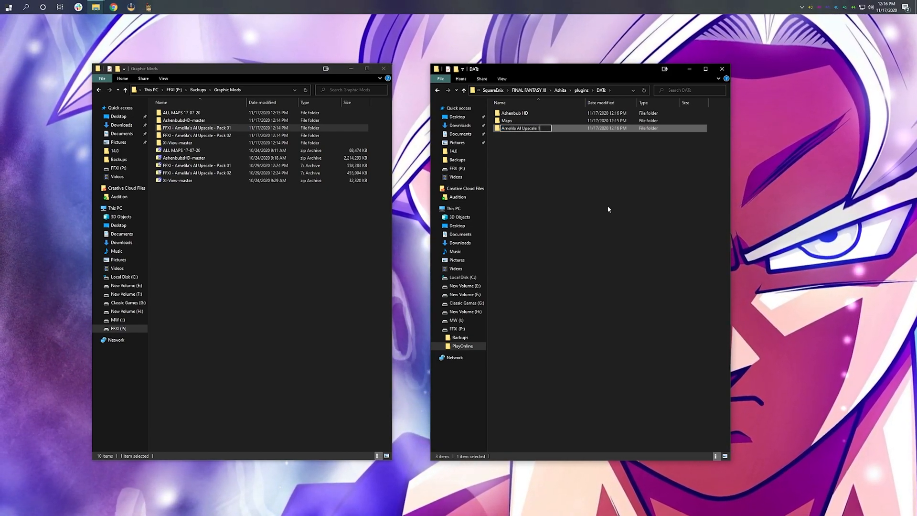
right_click(519, 112)
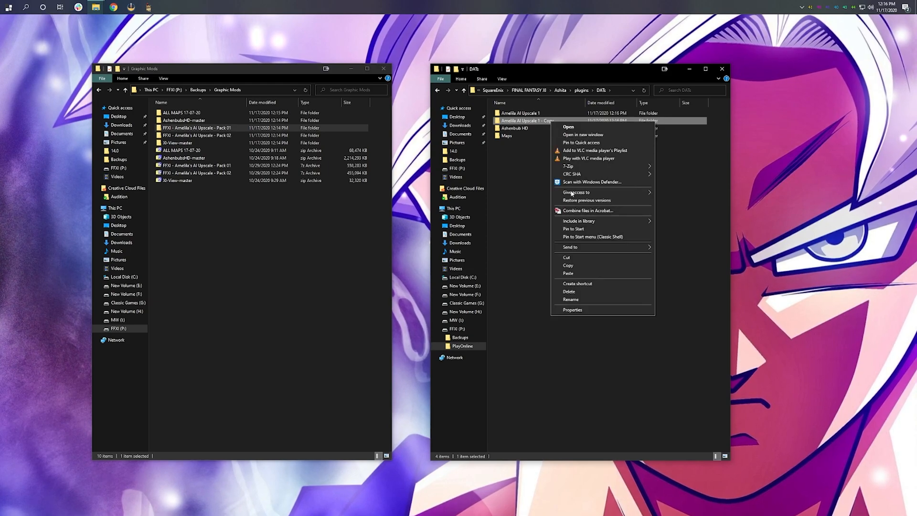
click(570, 299)
text(2)
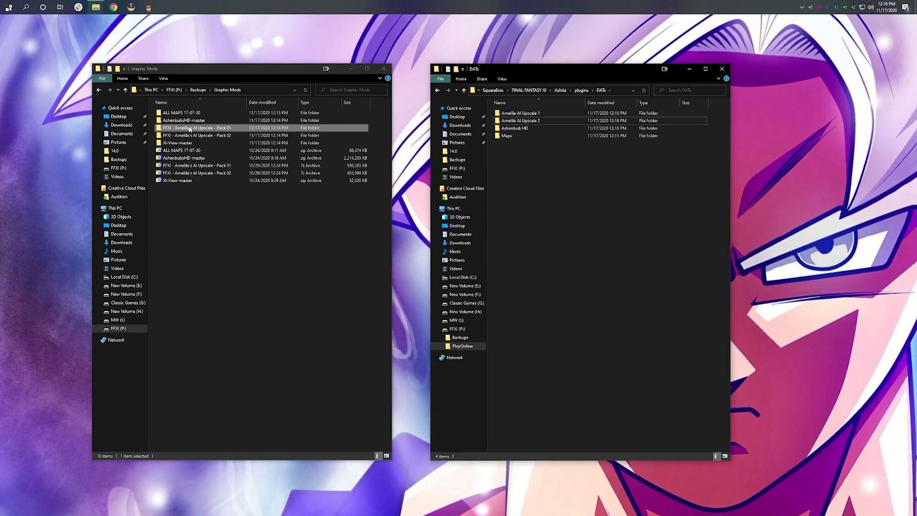
Copy the AI Upscale Pack 01 and Pack 02 contents into their Amelila AI Upscale folders.
double_click(197, 128)
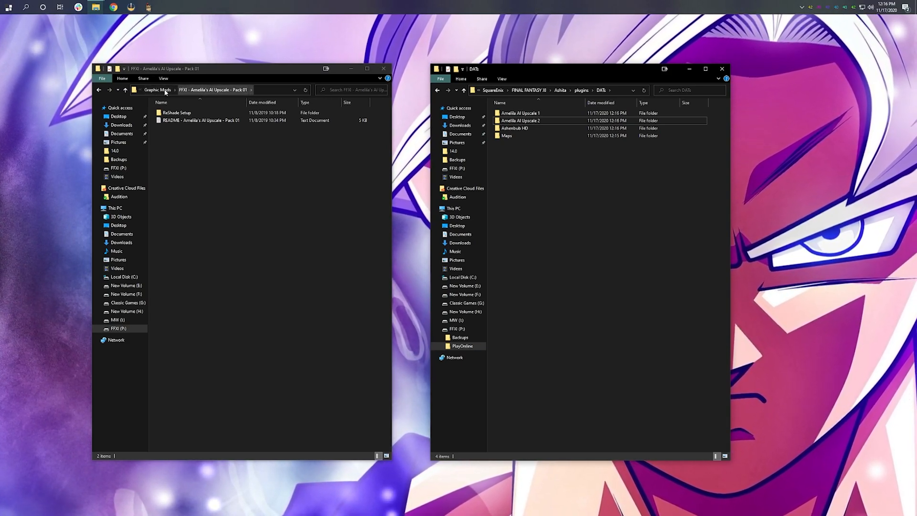
click(157, 89)
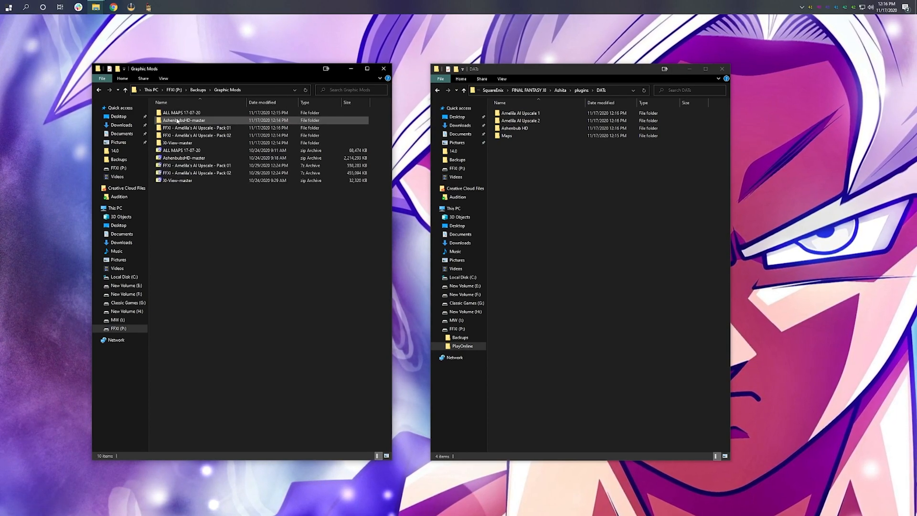
double_click(195, 136)
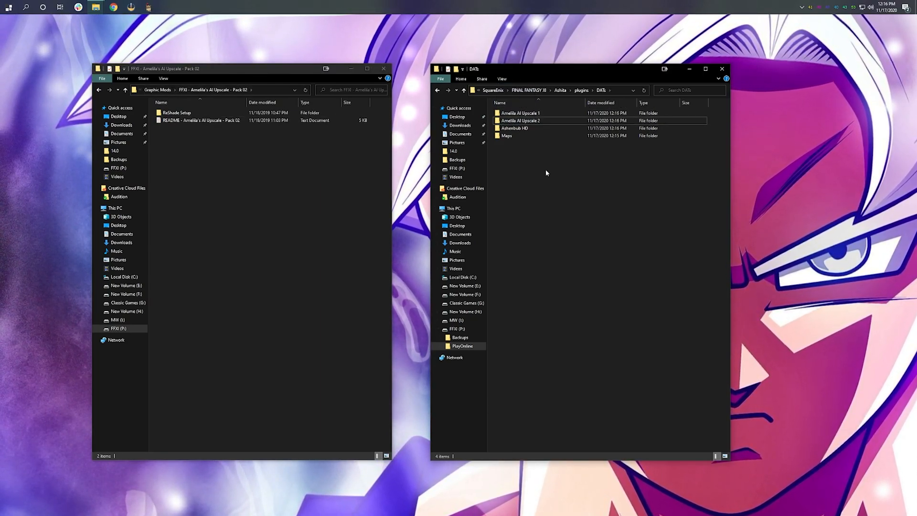
click(520, 120)
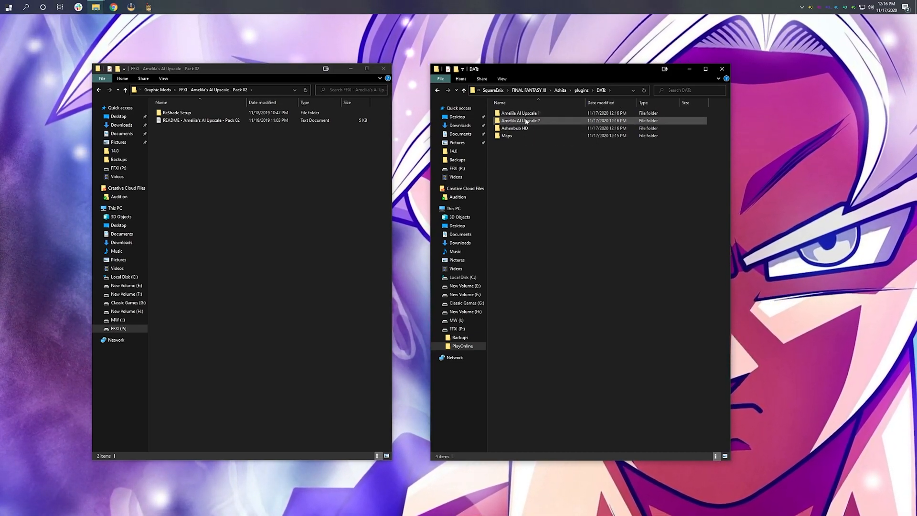
mouse_move(521, 120)
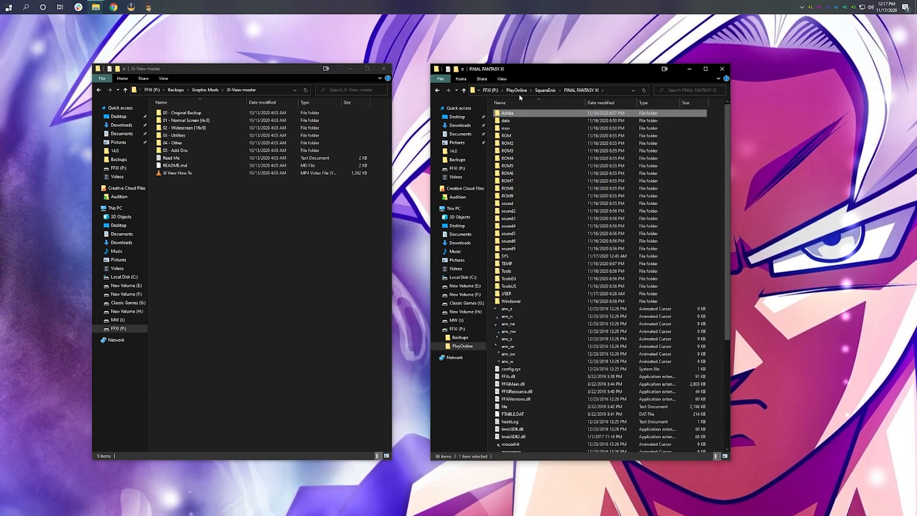
mouse_move(506, 136)
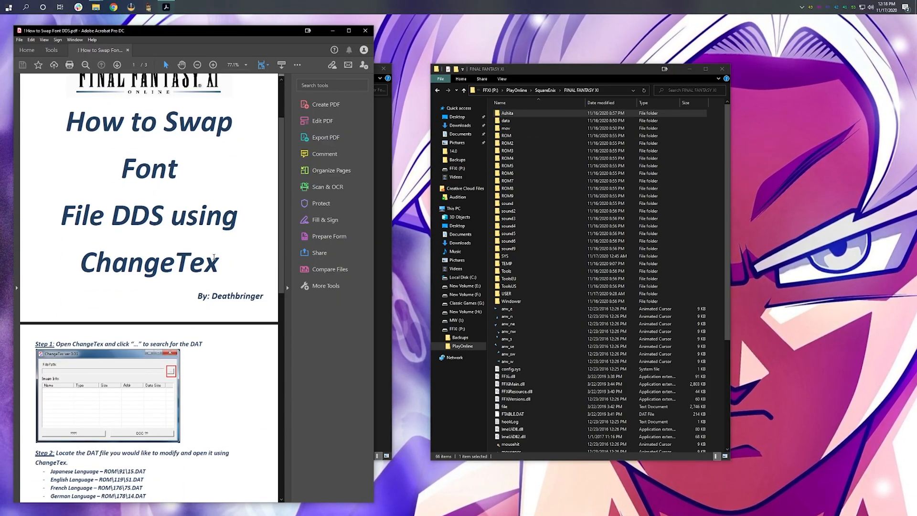
Scroll the guide to ChangeTex steps 1–3 and open the ChangeTex utility folder.
scroll(down, 3)
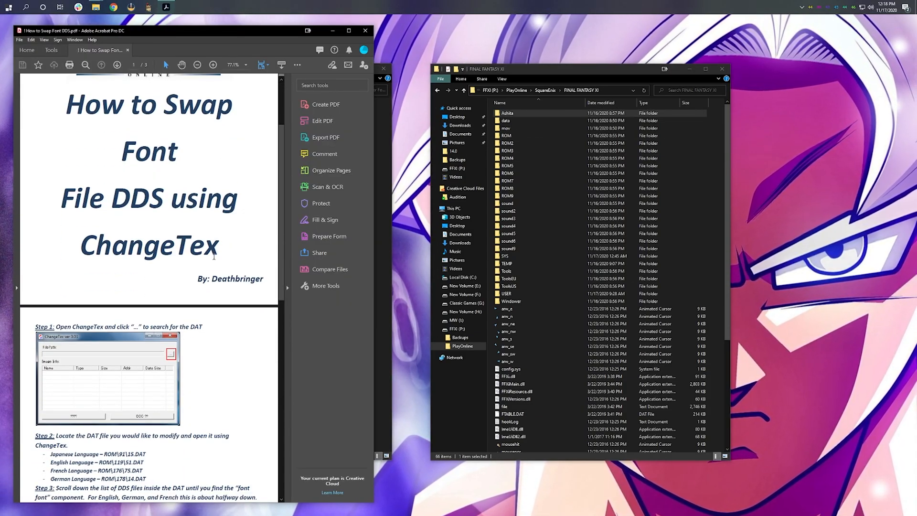
scroll(down, 3)
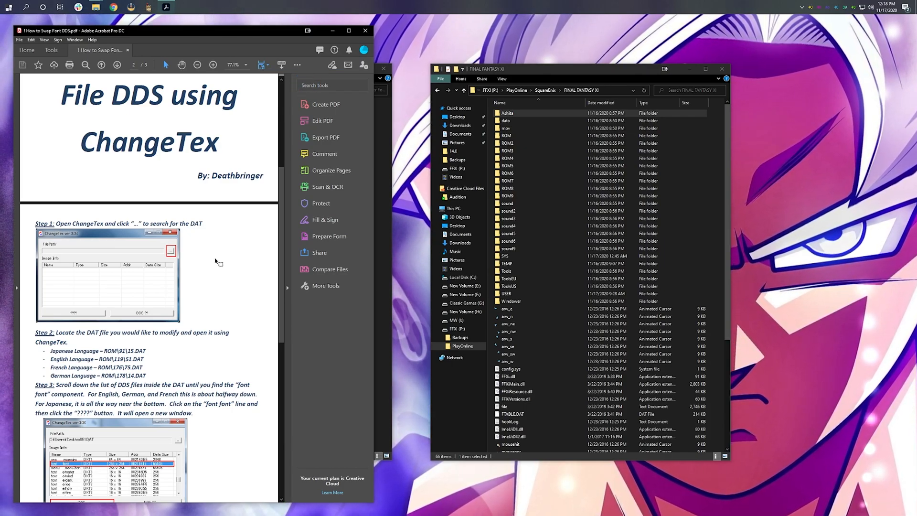
scroll(down, 3)
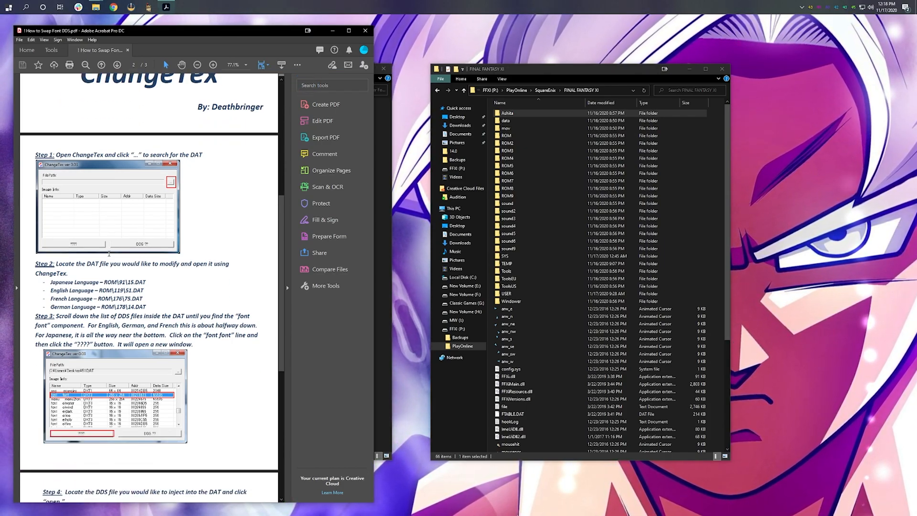
double_click(97, 290)
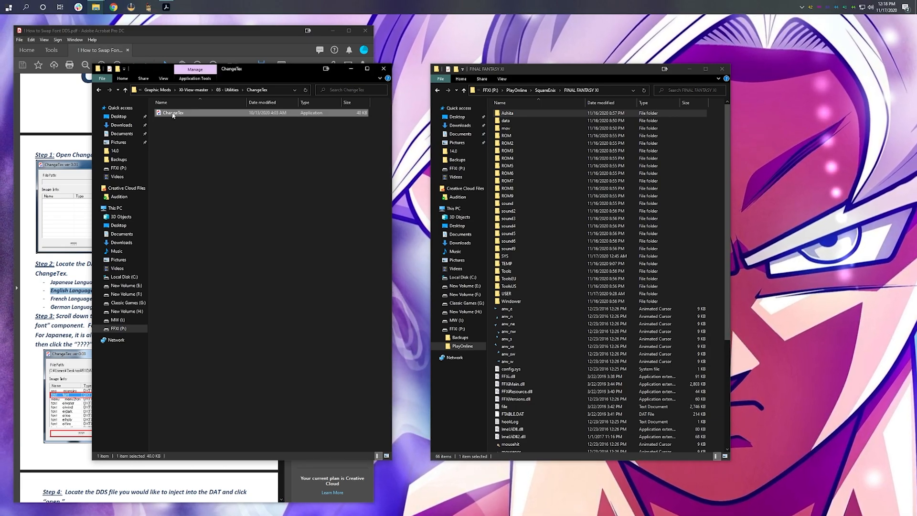
Launch ChangeTex and load FINAL FANTASY XI\ROM\119\51.DAT.
double_click(173, 112)
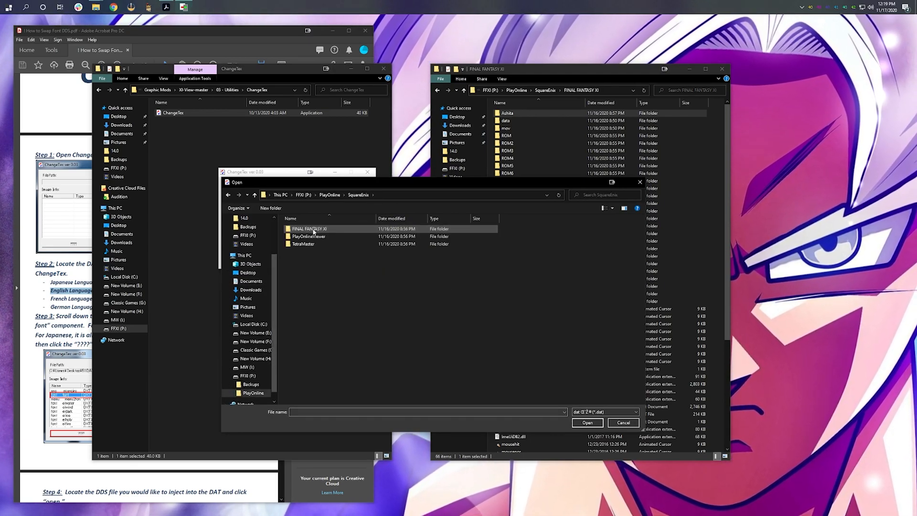
double_click(308, 228)
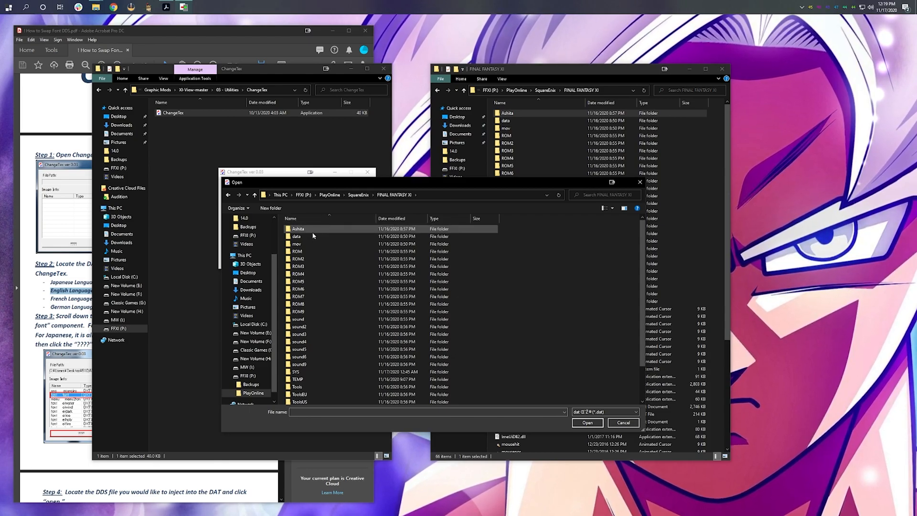
mouse_move(304, 250)
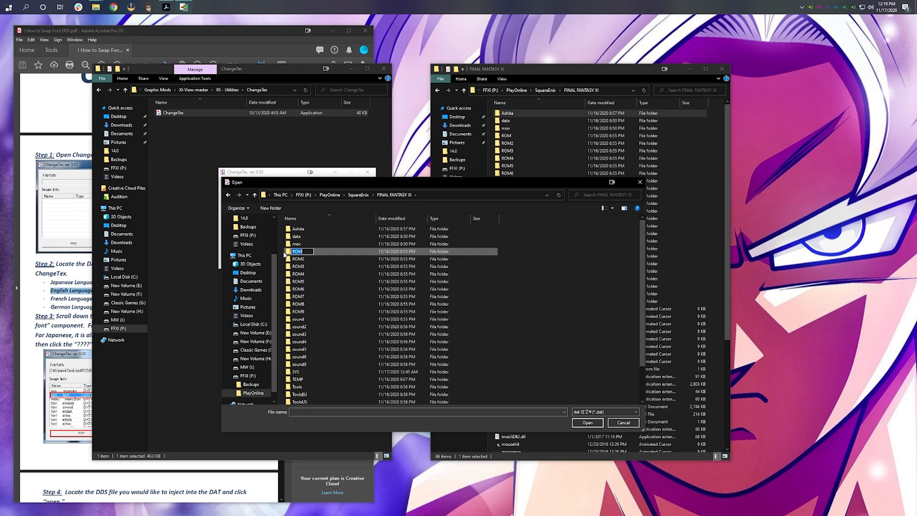
double_click(298, 251)
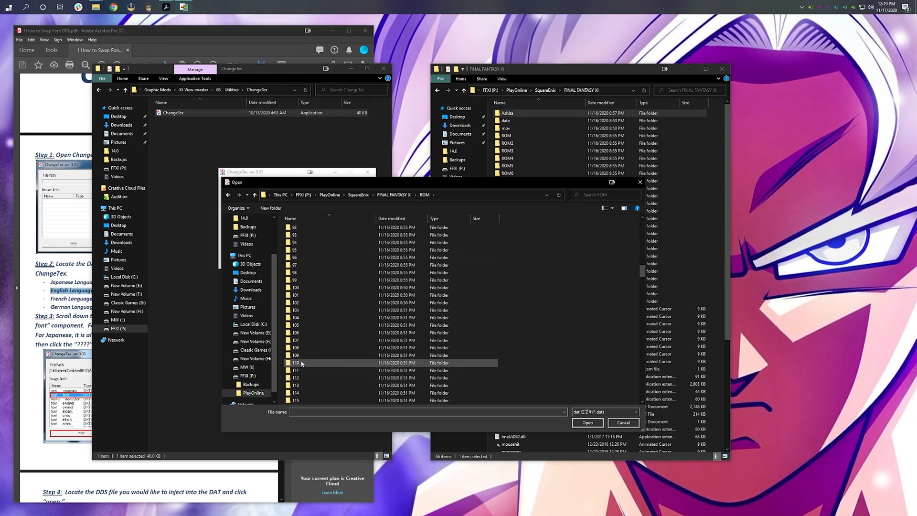
scroll(down, 3)
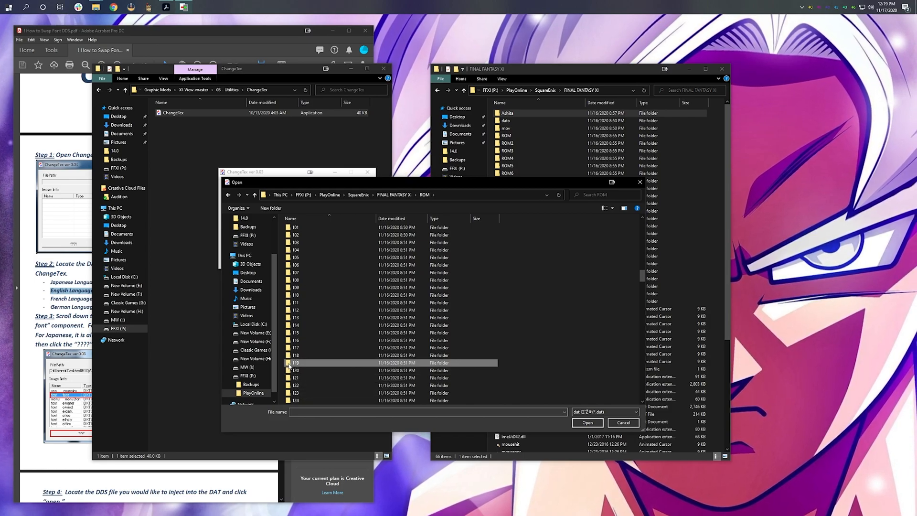
double_click(295, 363)
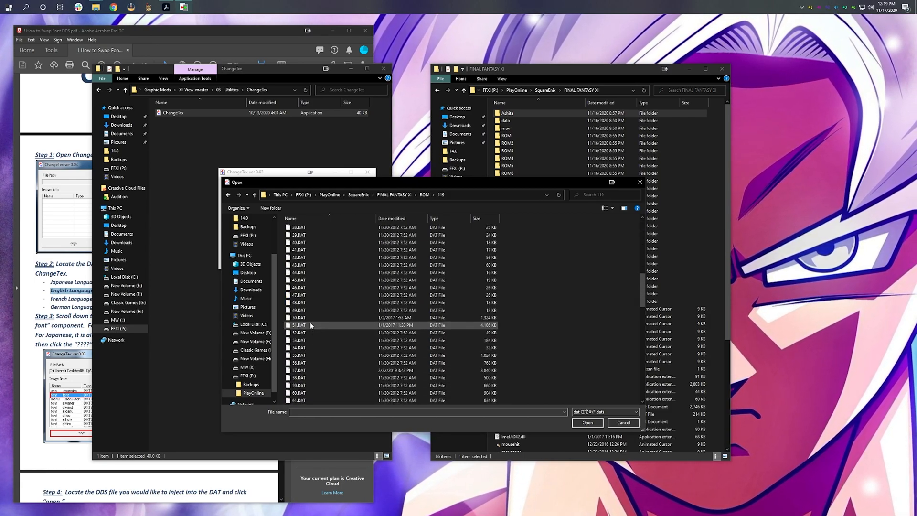
click(300, 325)
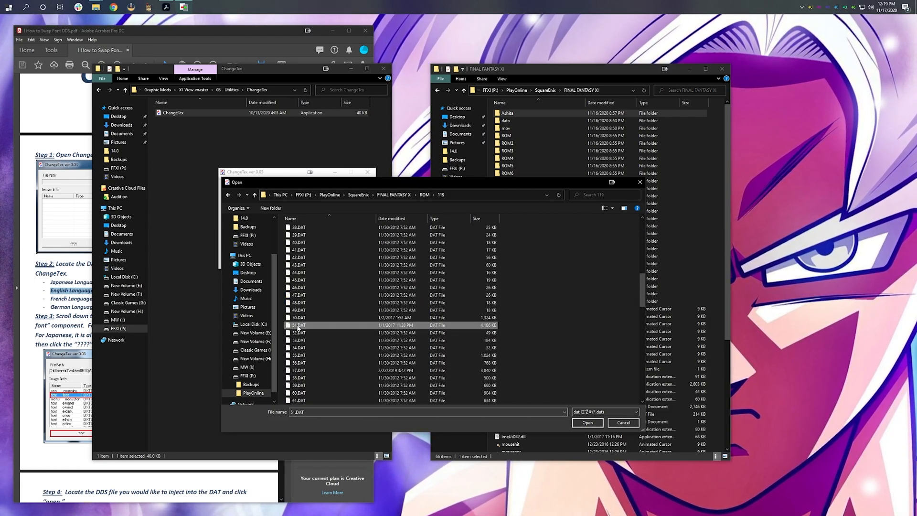
click(587, 422)
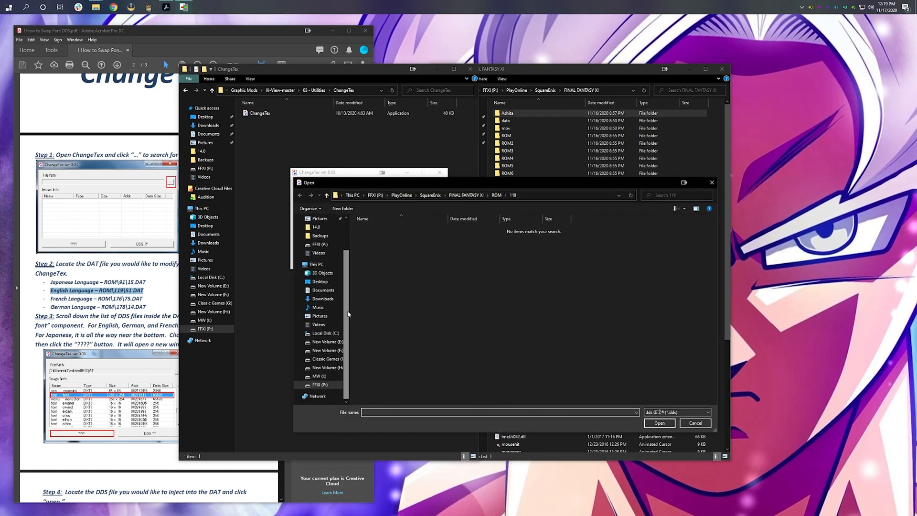
Browse from Backups through Graphic Mods and 04 - Other to Deathbringer Fonts.
click(320, 376)
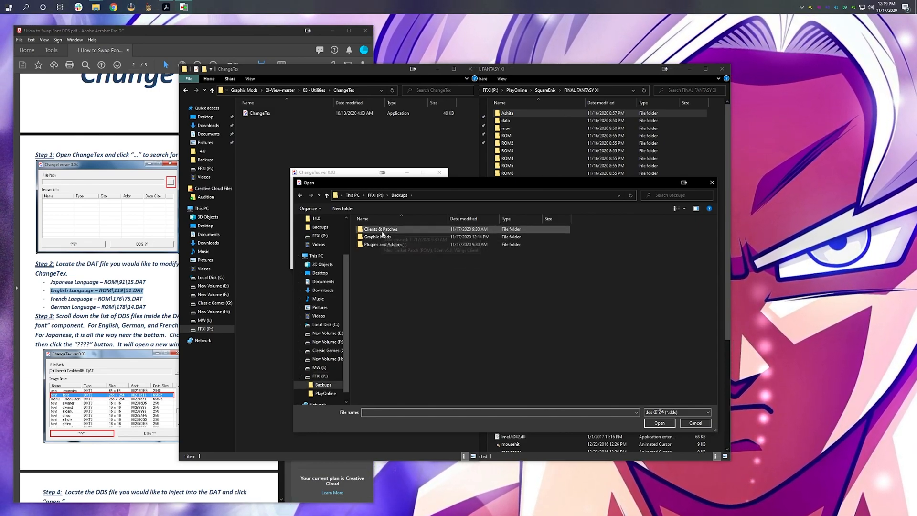
click(383, 237)
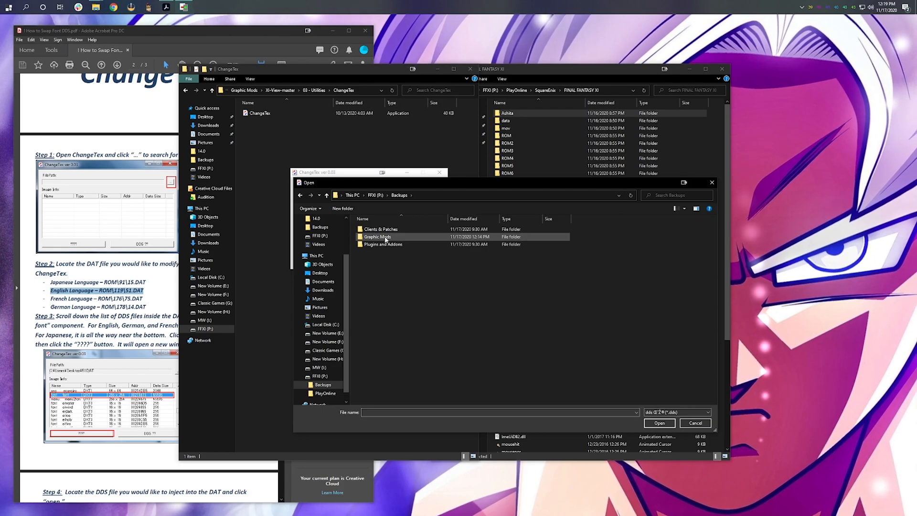
double_click(377, 236)
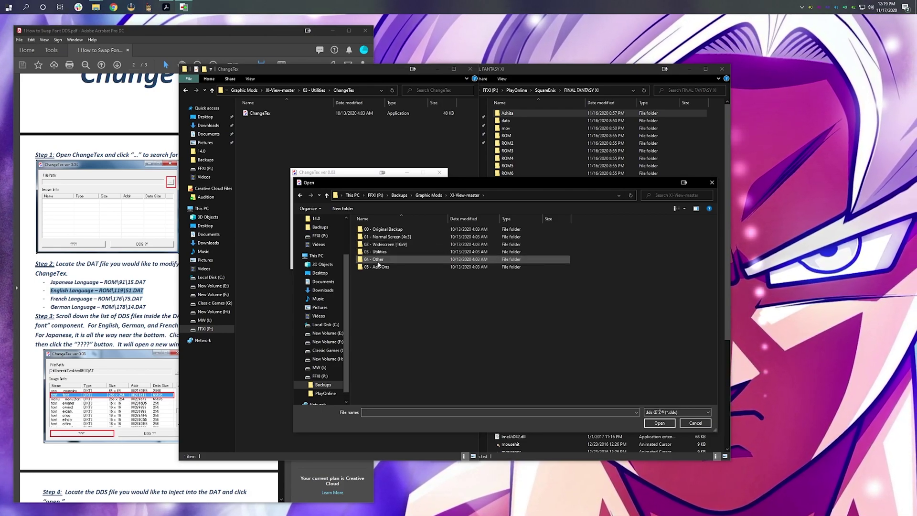
click(379, 252)
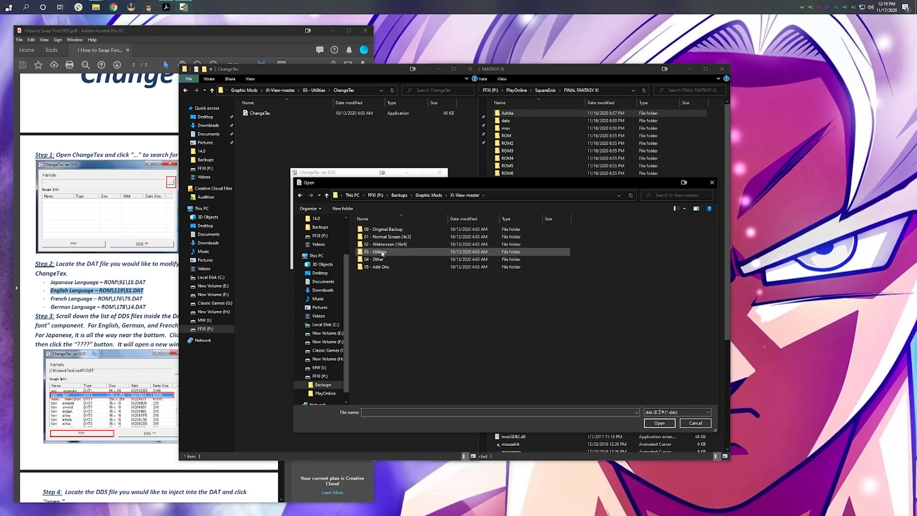
click(378, 267)
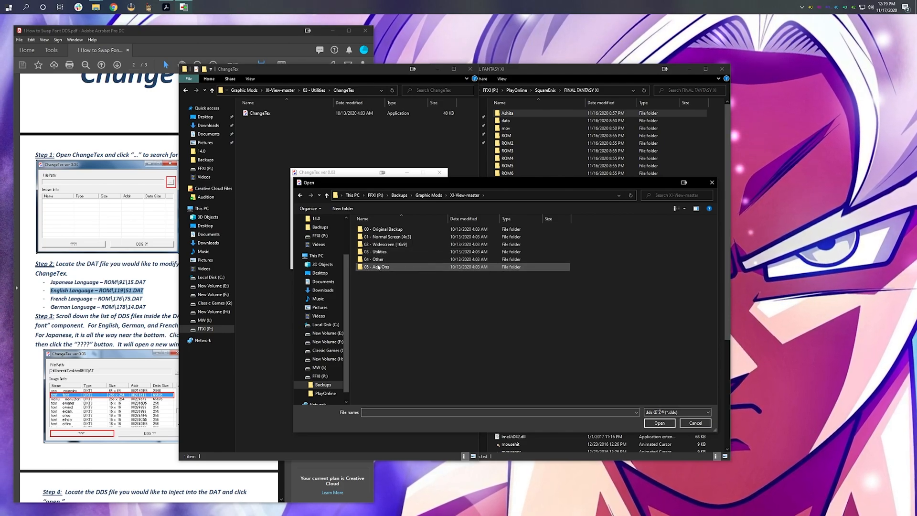
double_click(378, 259)
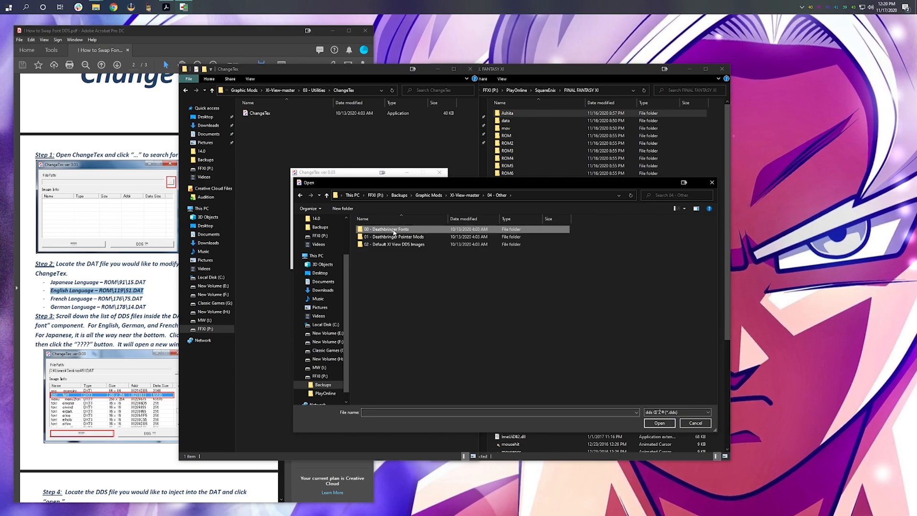
double_click(386, 228)
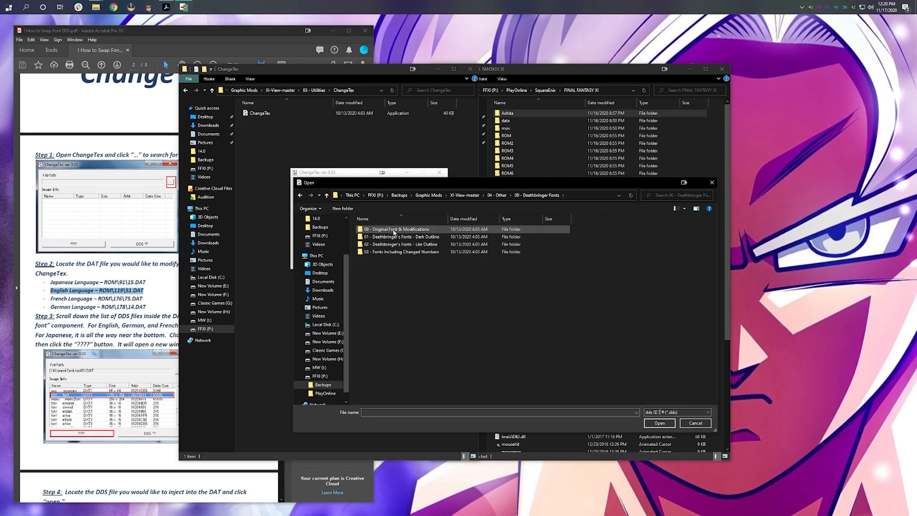
Inject Ubuntu - Dark.dds from the Dark Outline fonts folder into 51.DAT.
click(401, 237)
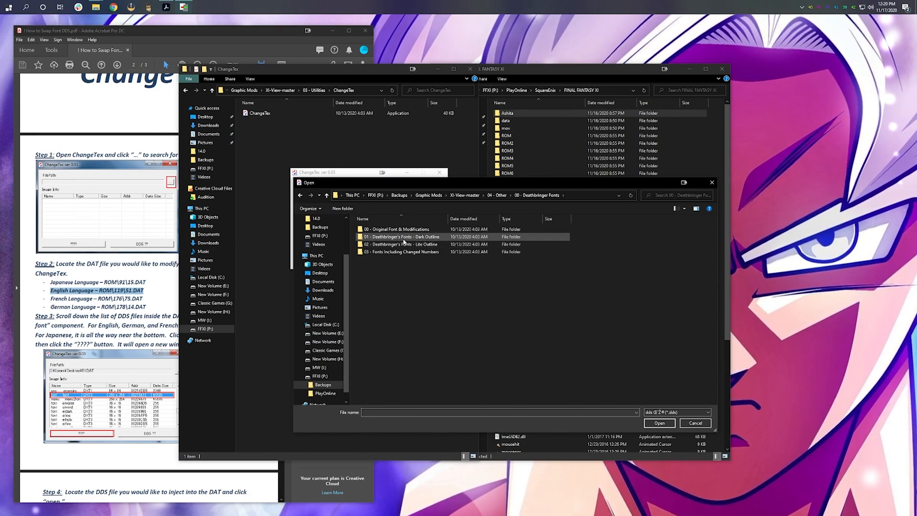
double_click(403, 237)
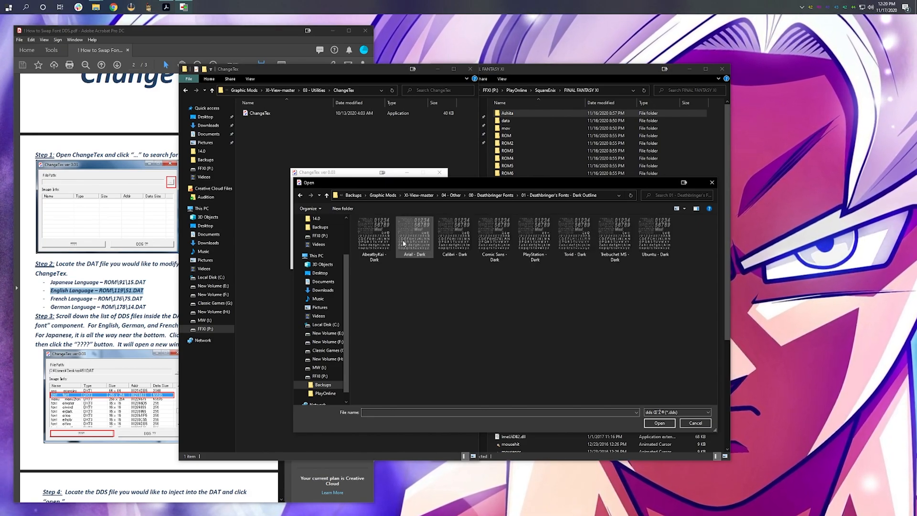
mouse_move(654, 237)
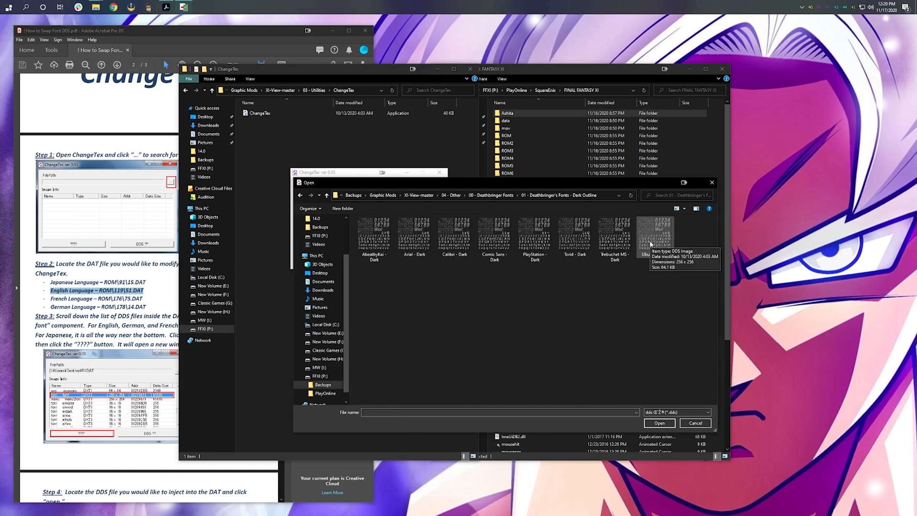
click(654, 236)
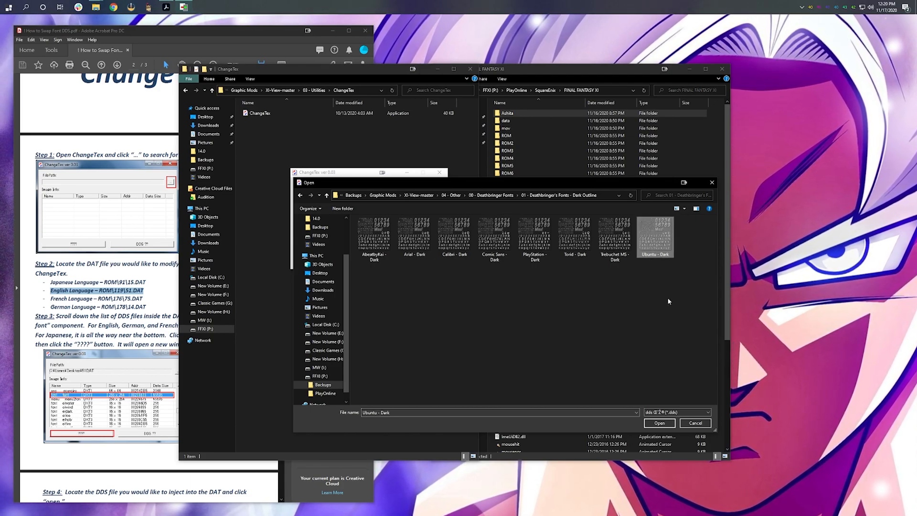
click(659, 423)
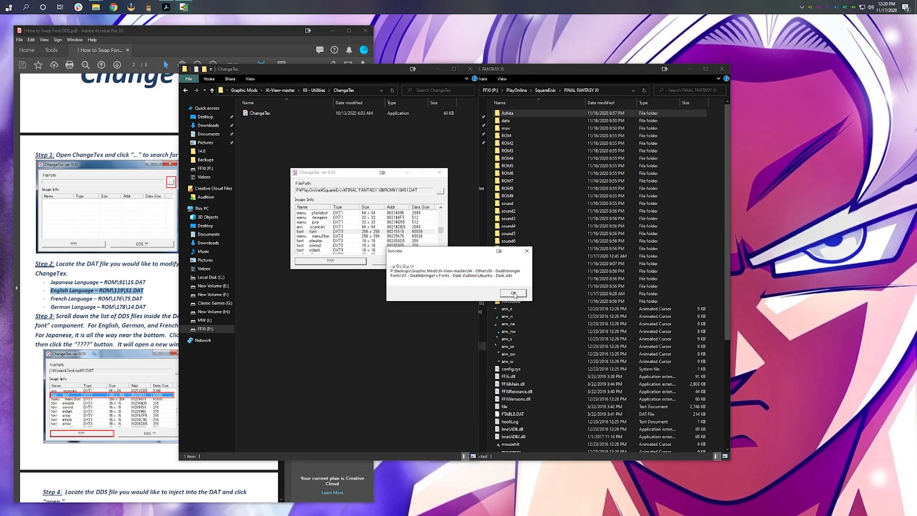
Close ChangeTex and right-click FFXI Menu Themes 1.0 in 05 - Add Ons\01 - FFXI Menu Themes.
click(513, 293)
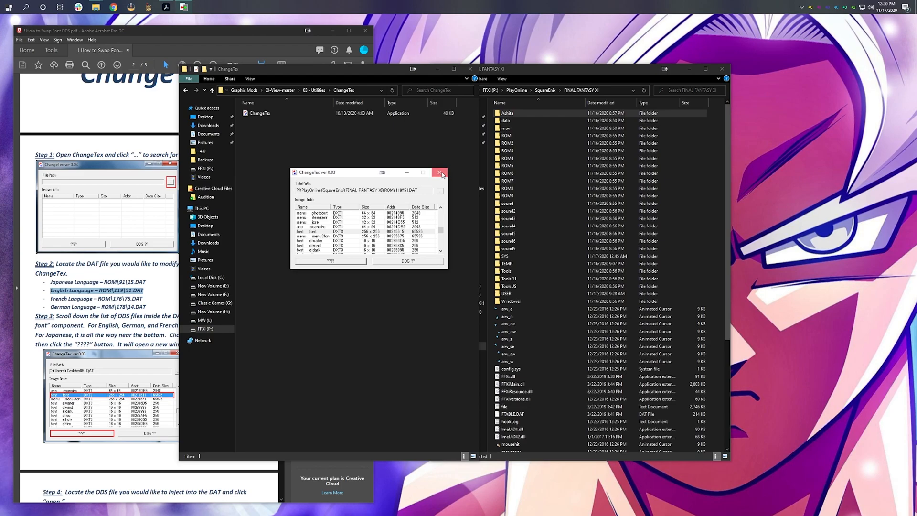
click(440, 172)
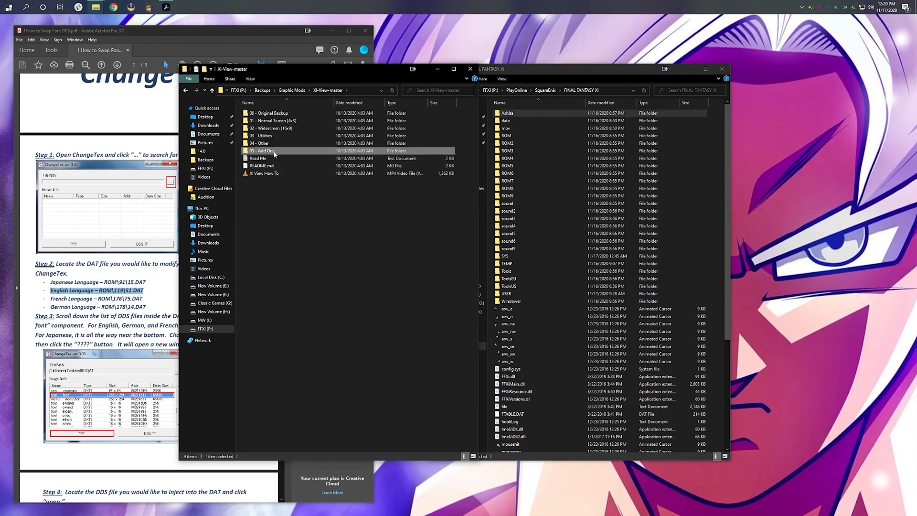
double_click(262, 151)
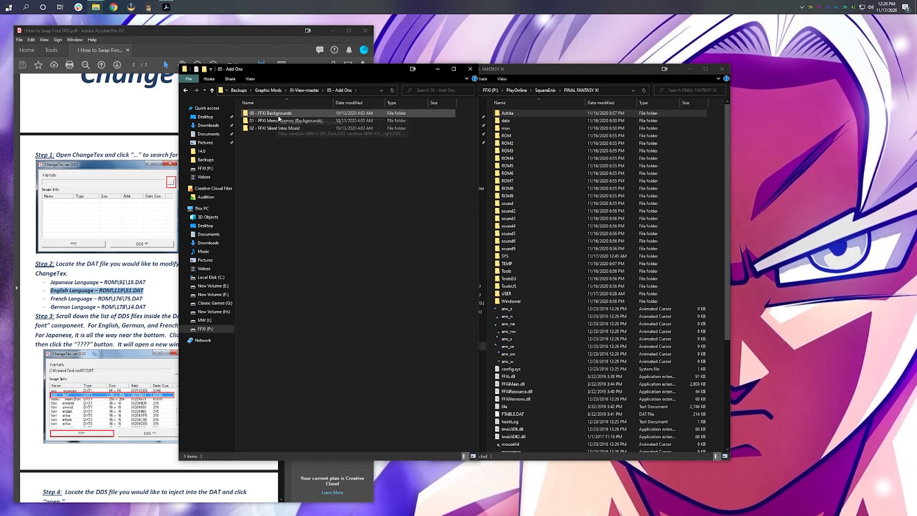
double_click(269, 113)
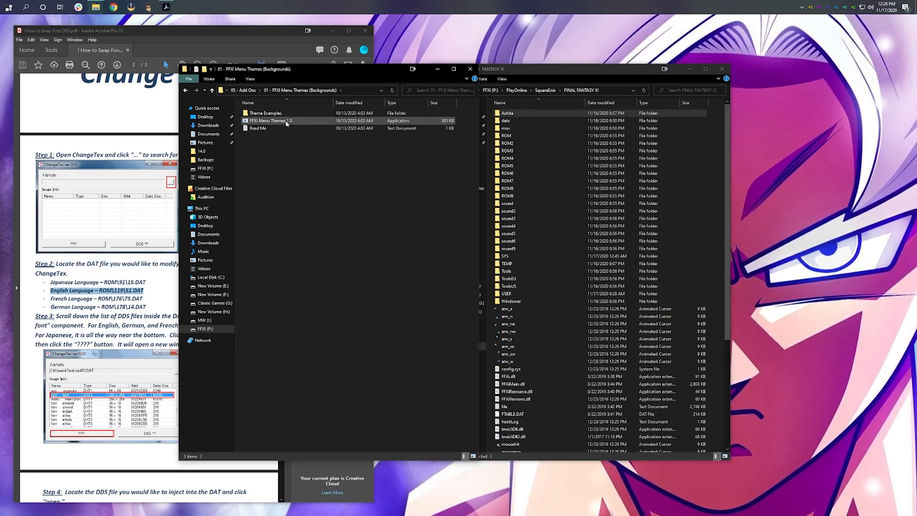
right_click(271, 121)
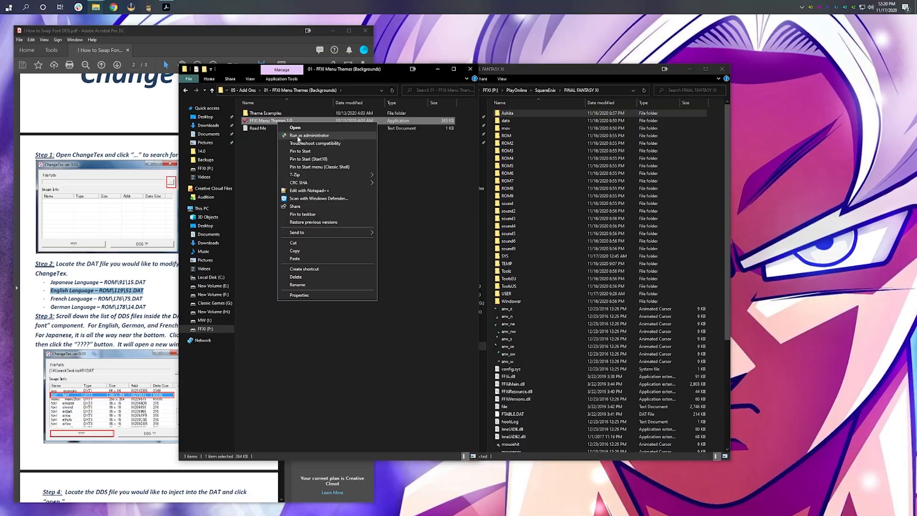
Install the Black and Grey Gradients themes into the FFXI folder as administrator, then exit.
click(310, 135)
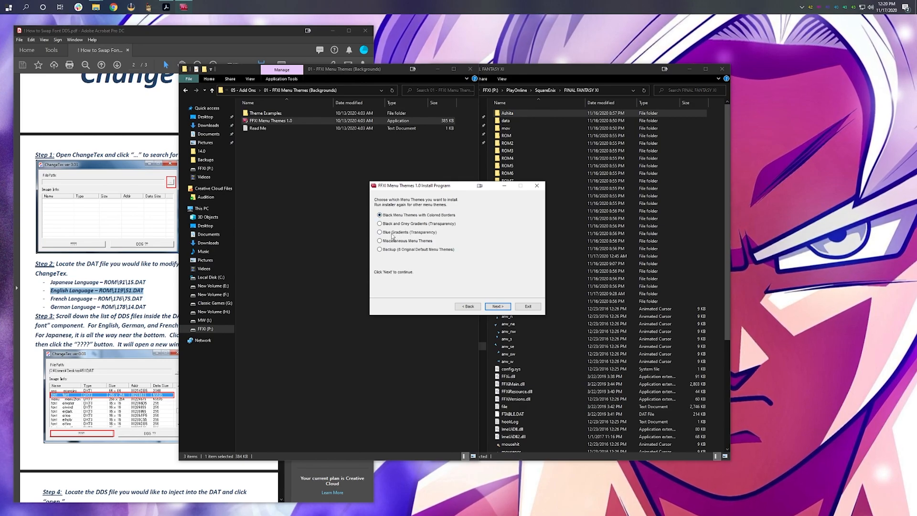
click(380, 233)
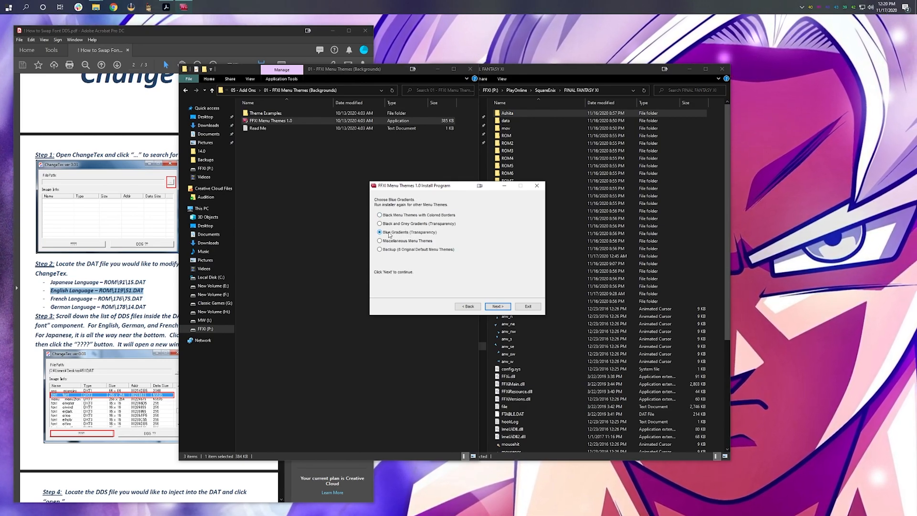
click(380, 224)
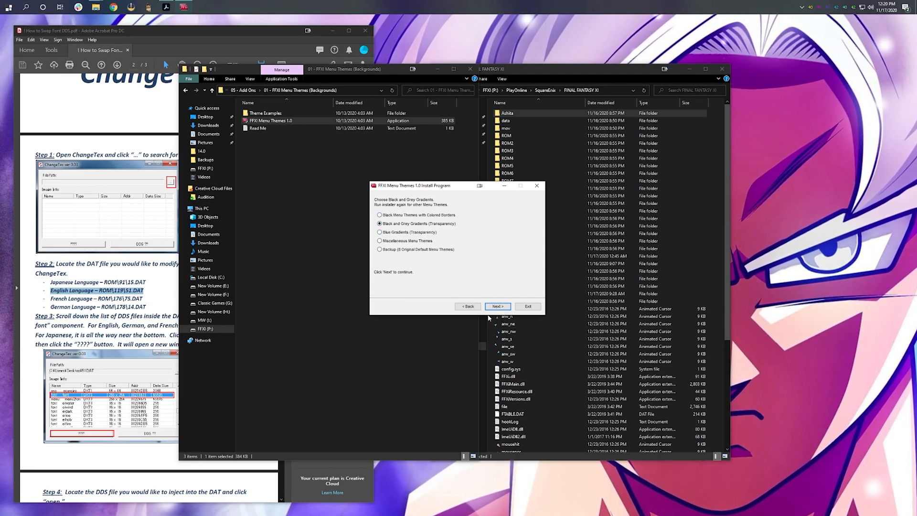
click(497, 306)
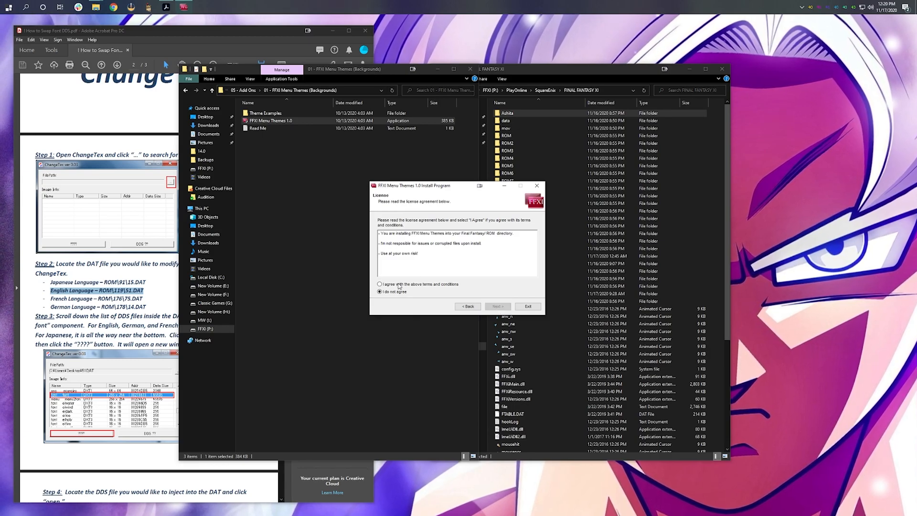
click(497, 306)
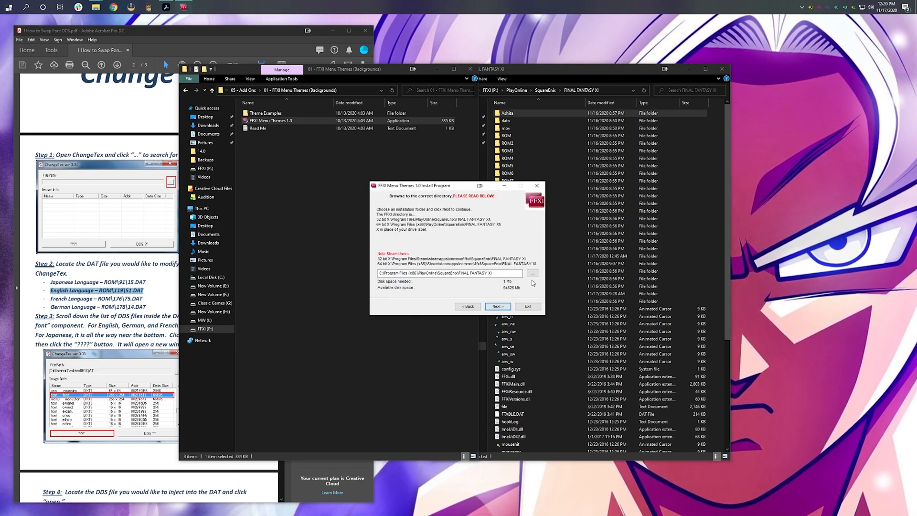
click(533, 274)
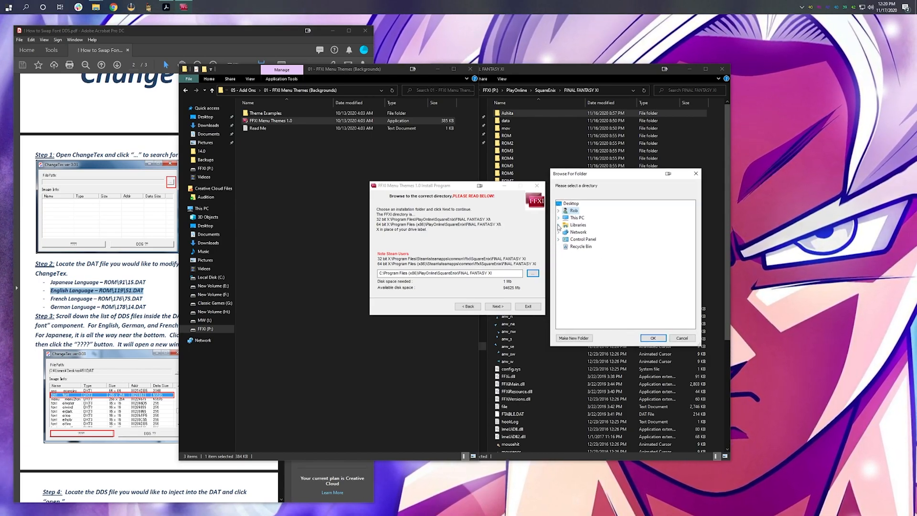
click(558, 218)
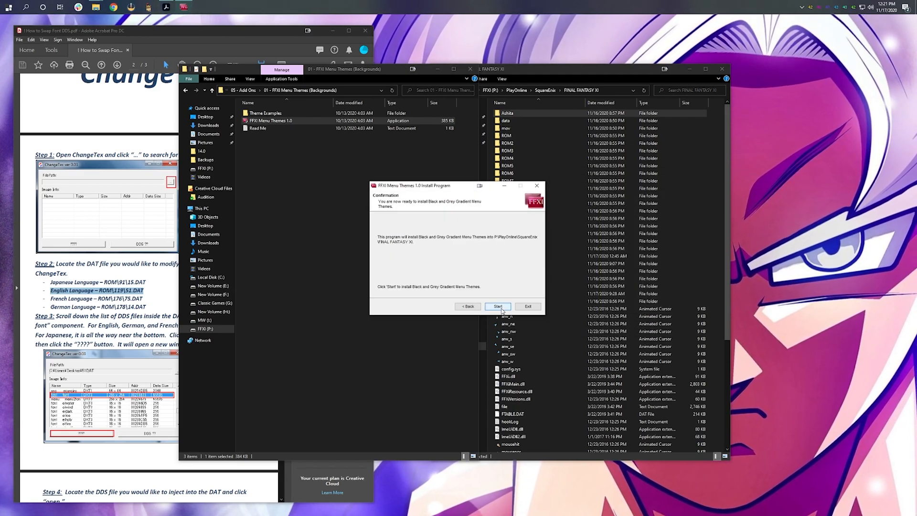
click(497, 306)
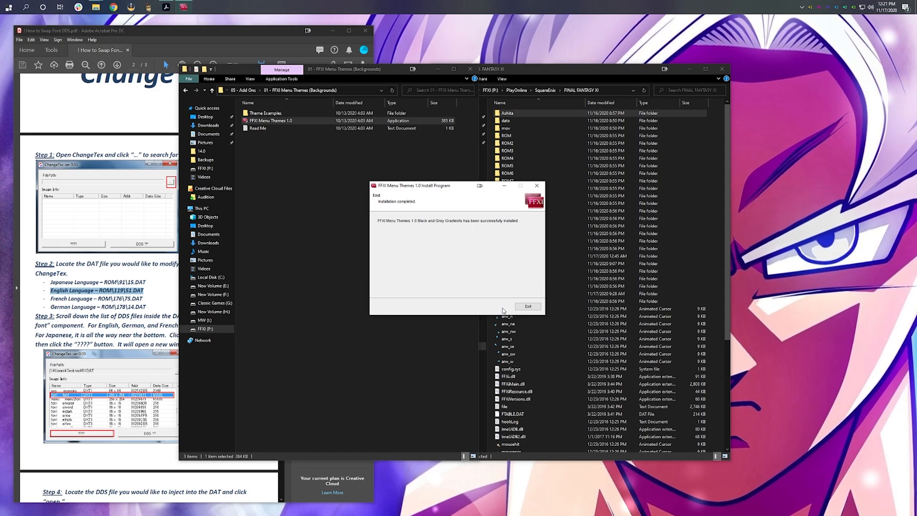
click(527, 306)
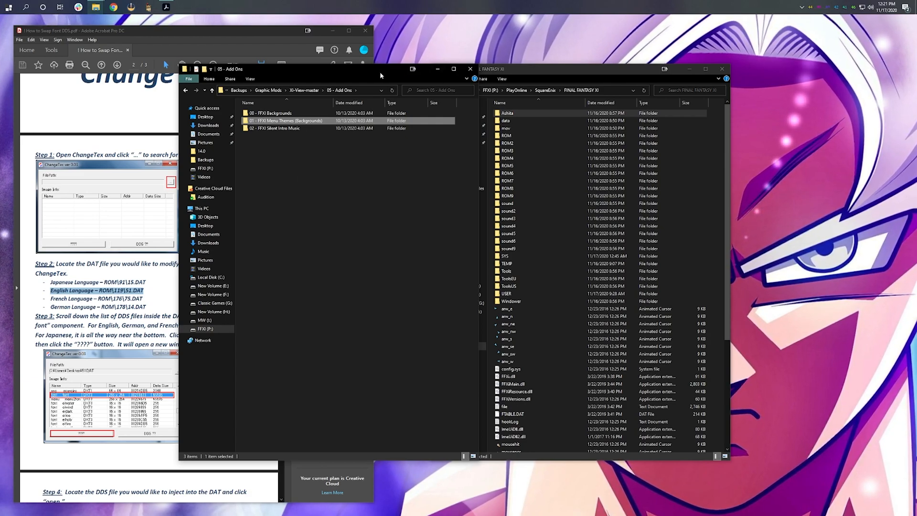
Open Ashita's Plugins tab and scroll the list to look for XIPivot.
click(467, 159)
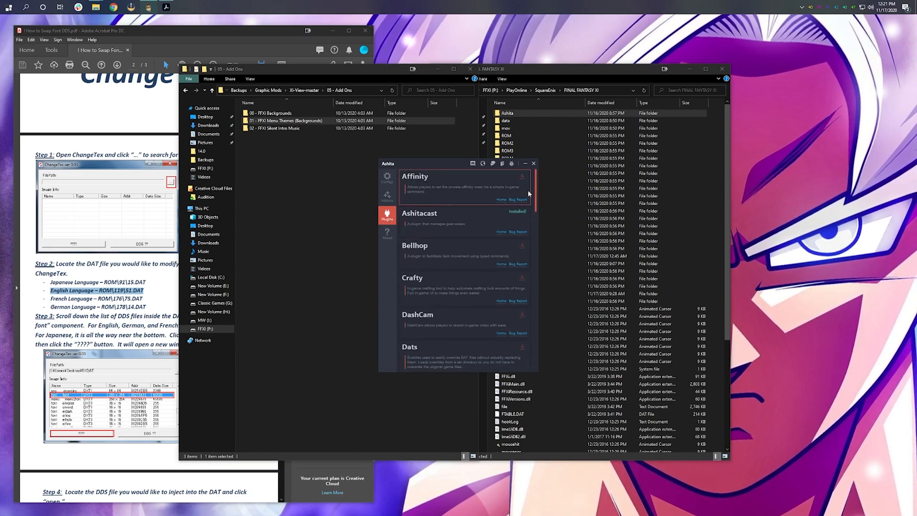
scroll(down, 3)
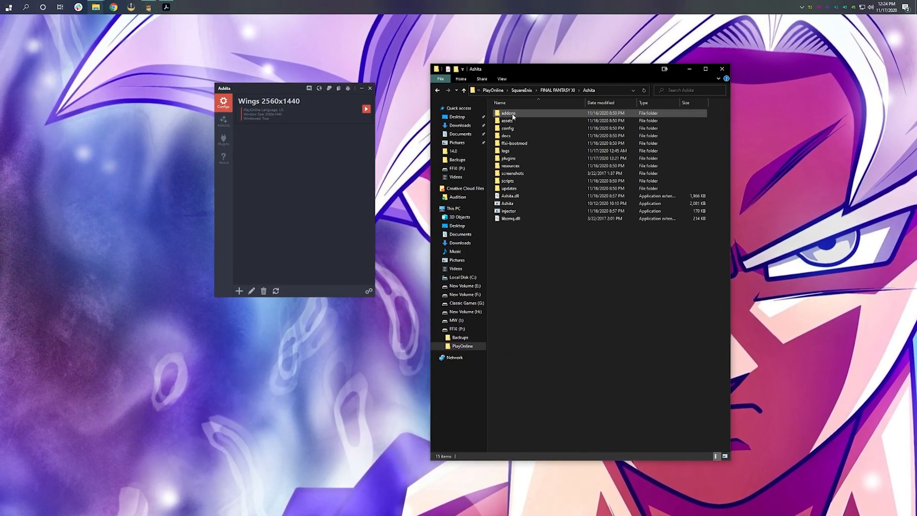
Add '/load XIPivot' above the /wait 4 line in Ashita's scripts\Default.txt.
click(507, 180)
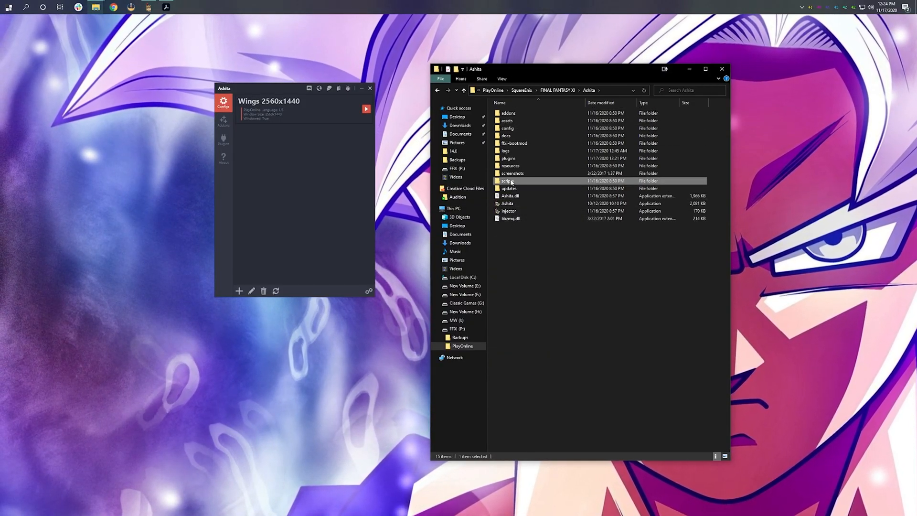
double_click(506, 180)
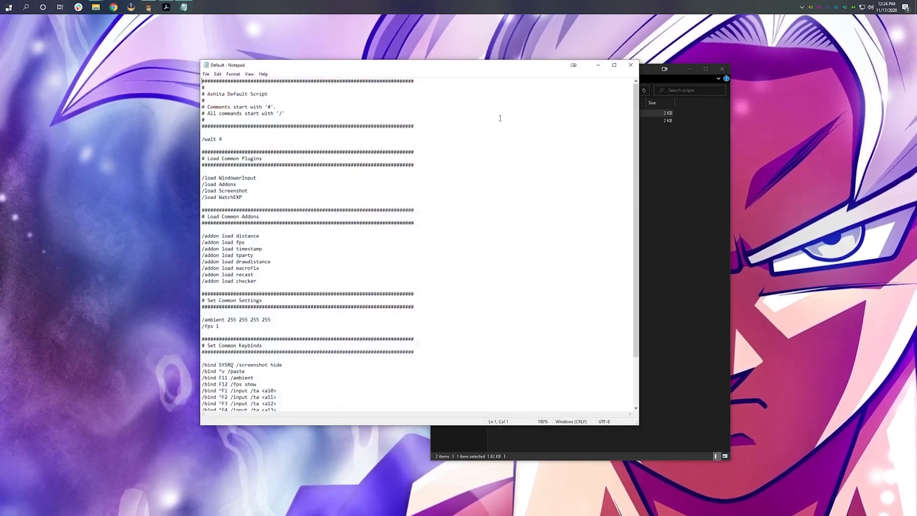
click(212, 132)
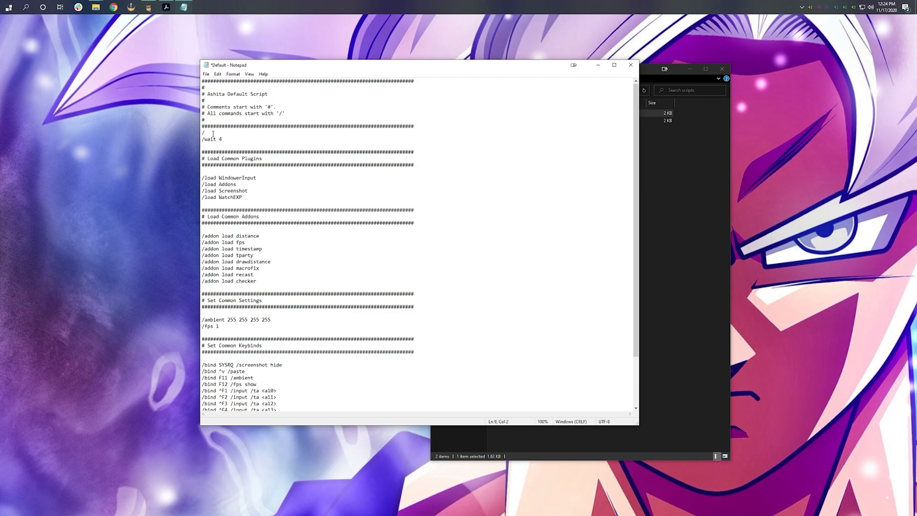
text(/load XIPivot)
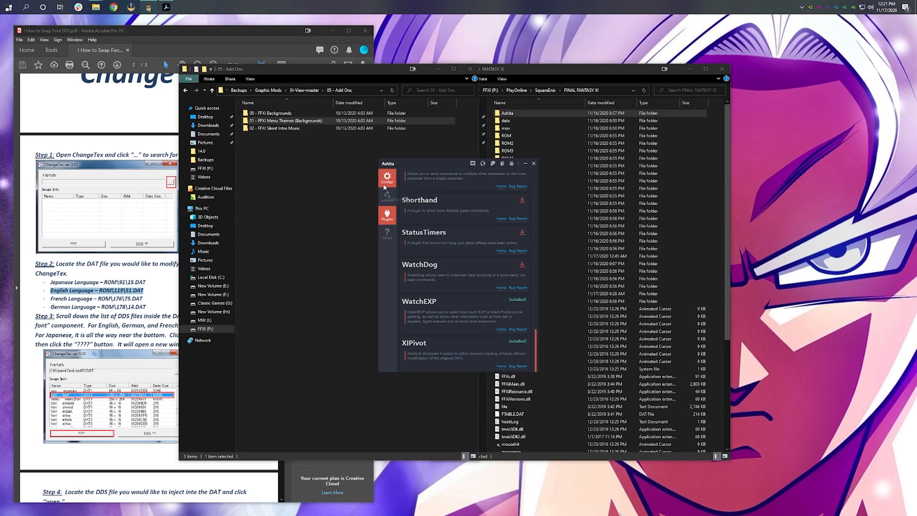
Launch Final Fantasy XI using the Wings 2560x1440 profile from Ashita's Config tab.
click(387, 178)
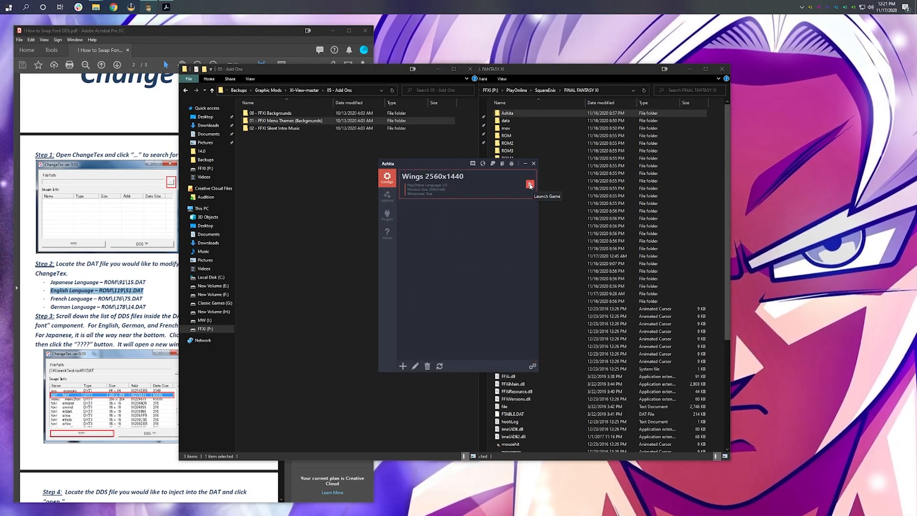
click(547, 196)
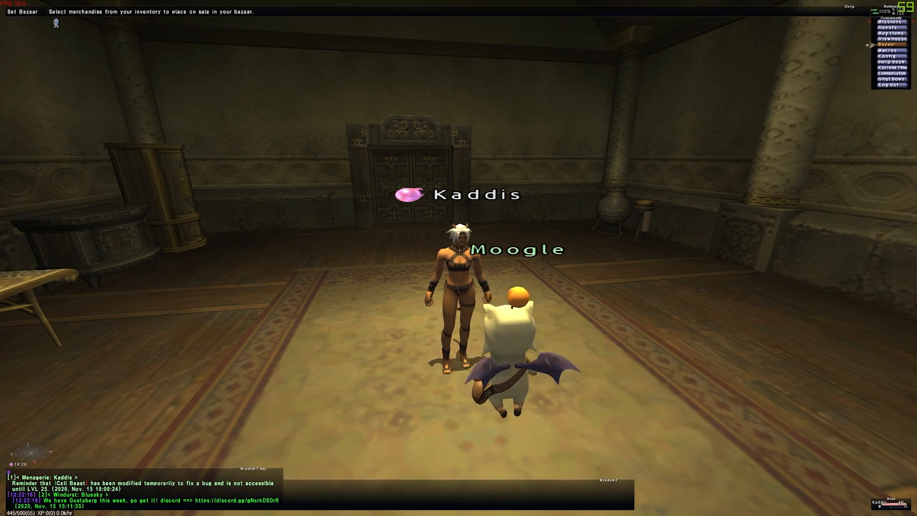
In Config > Windows > Shared, preview window types six and eight.
click(889, 57)
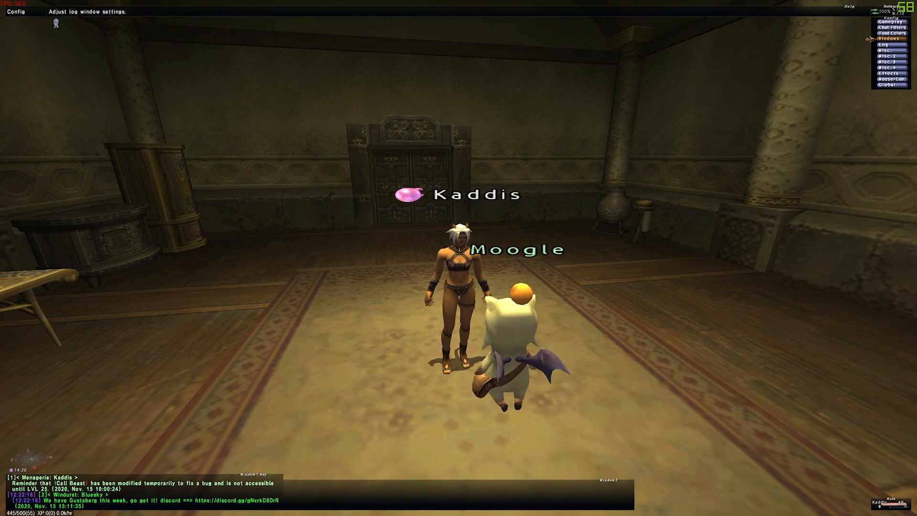
click(890, 44)
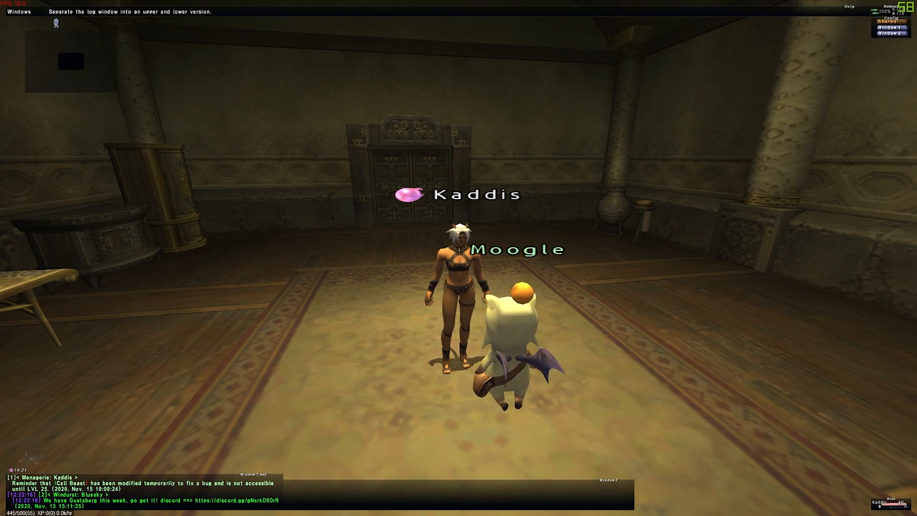
click(17, 11)
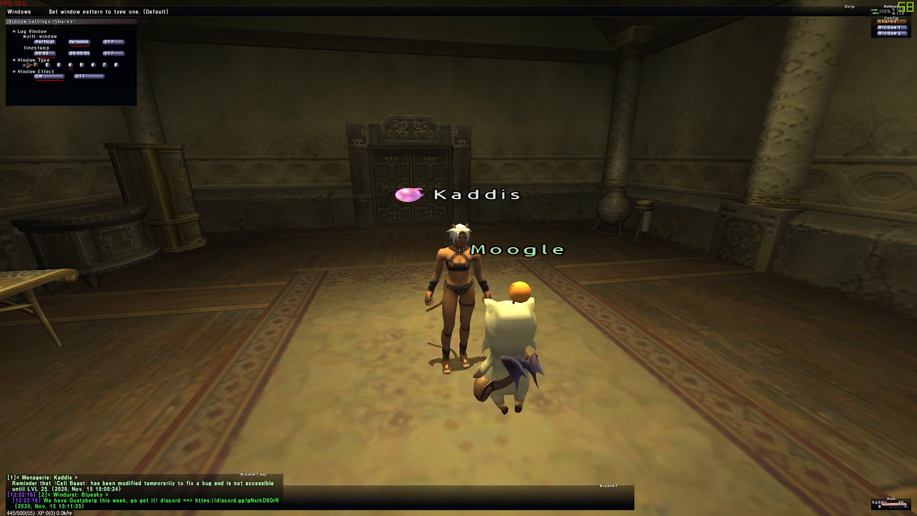
click(63, 64)
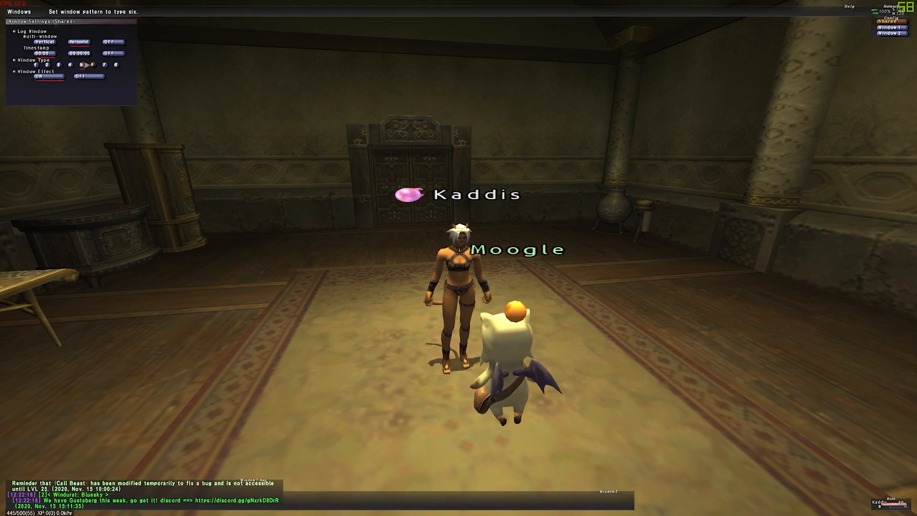
click(116, 64)
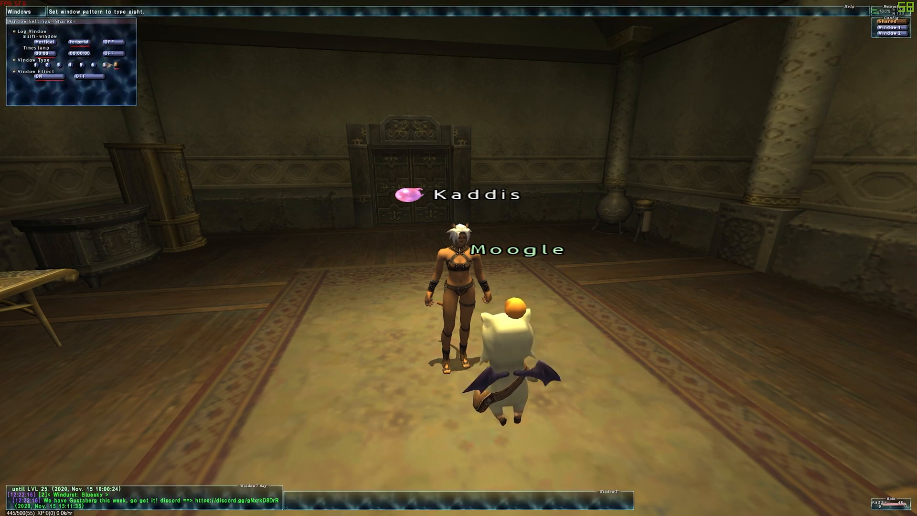
click(60, 65)
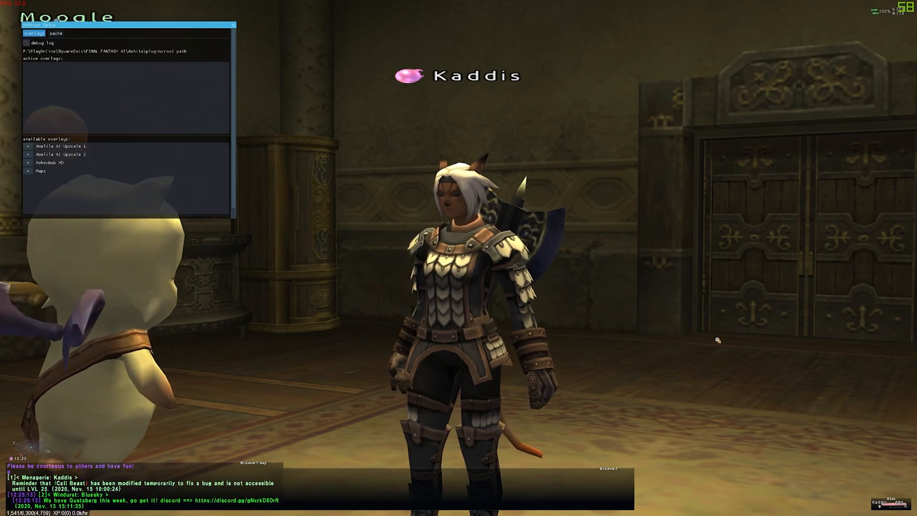
Move the XIPivot panel aside, enable Amelila 1, Ashenbub HD, Amelila 2 and Maps, then close it.
drag(125, 24, 164, 34)
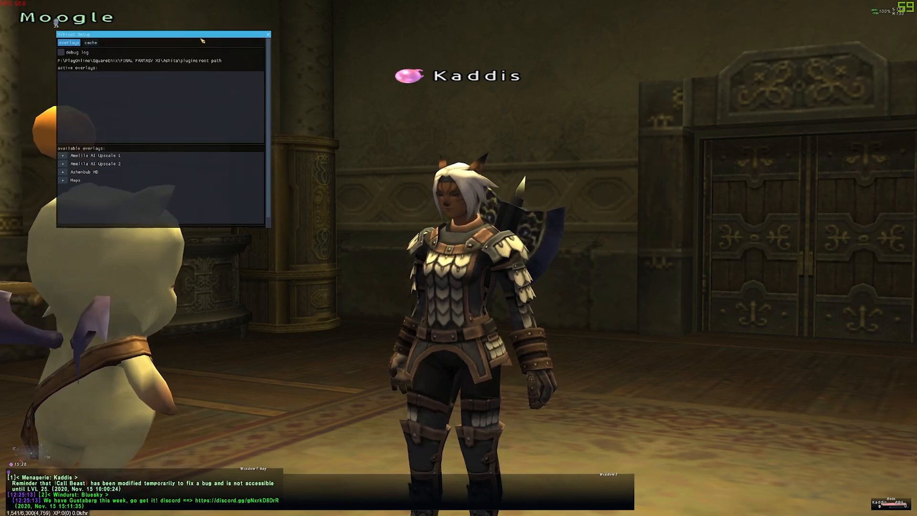
drag(159, 34, 239, 118)
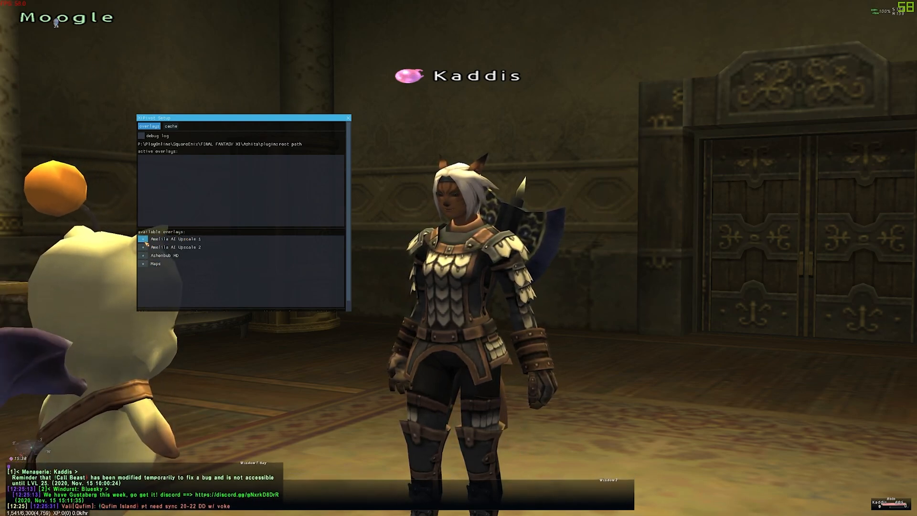
click(164, 256)
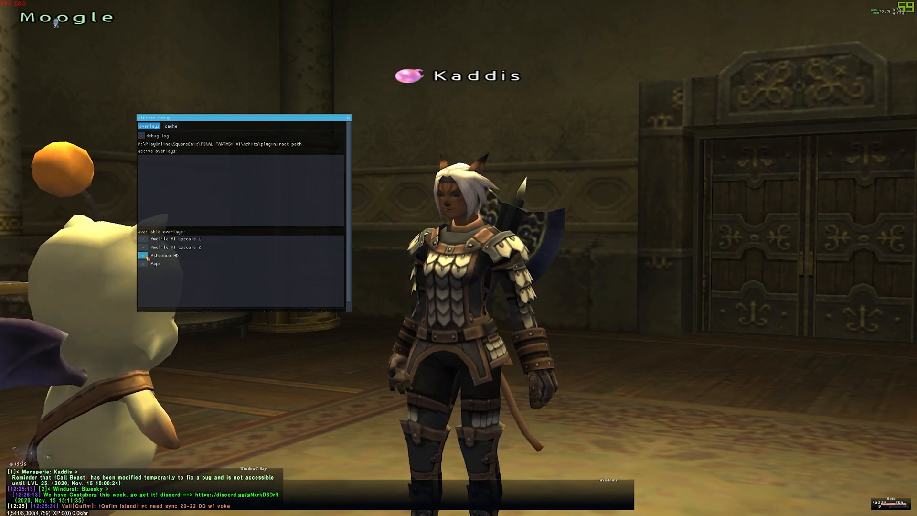
click(155, 264)
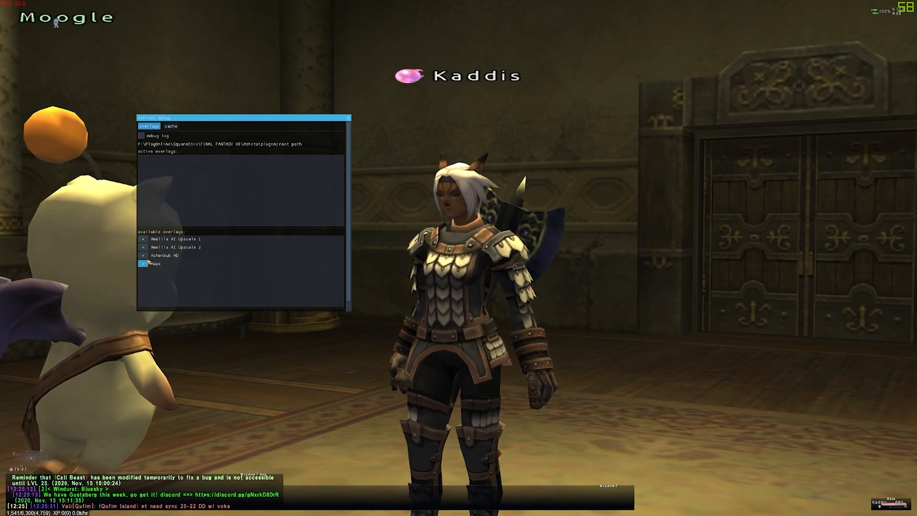
click(166, 256)
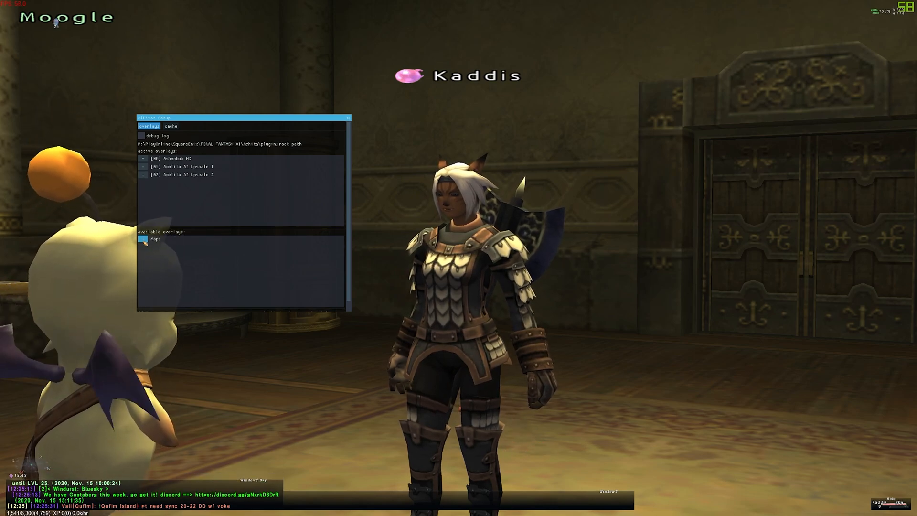
click(145, 239)
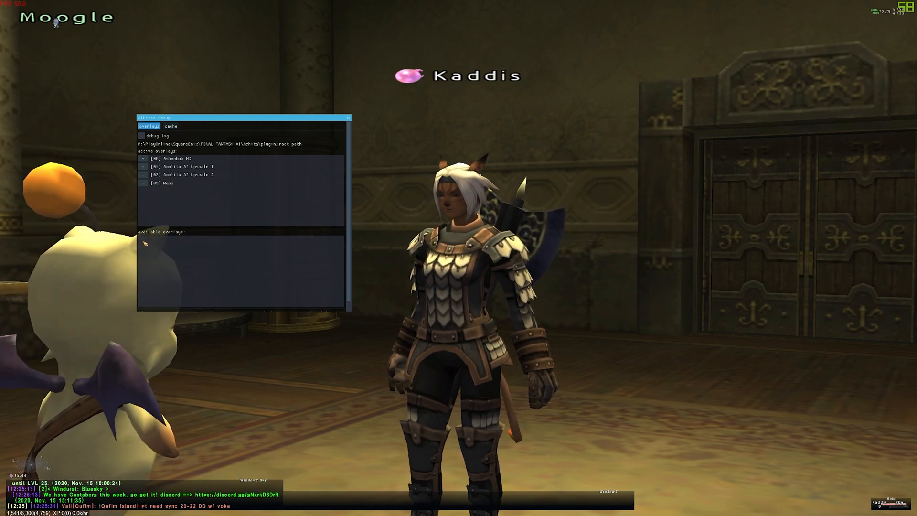
click(348, 117)
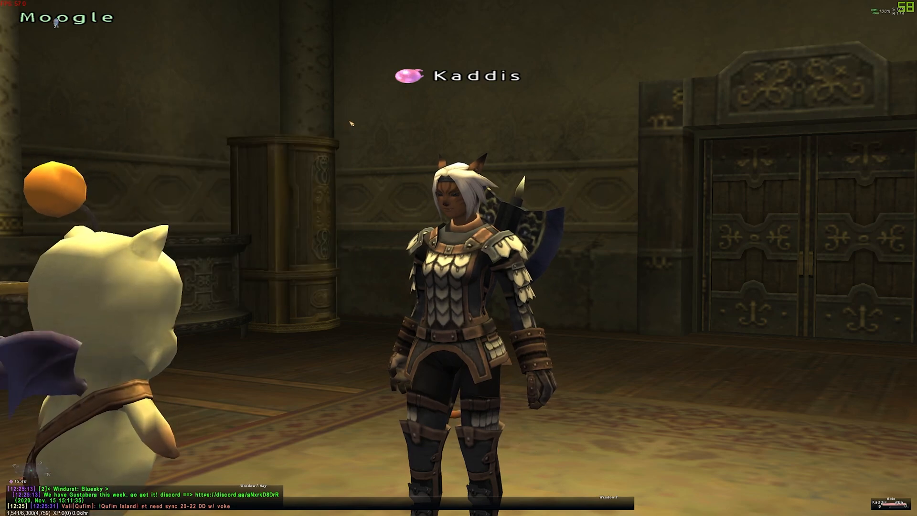